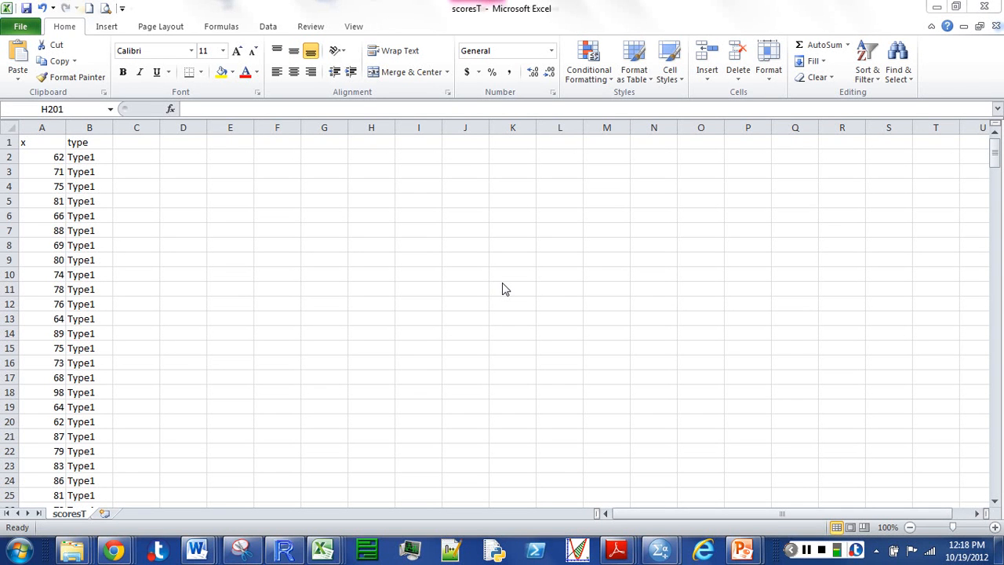
mouse_move(358, 183)
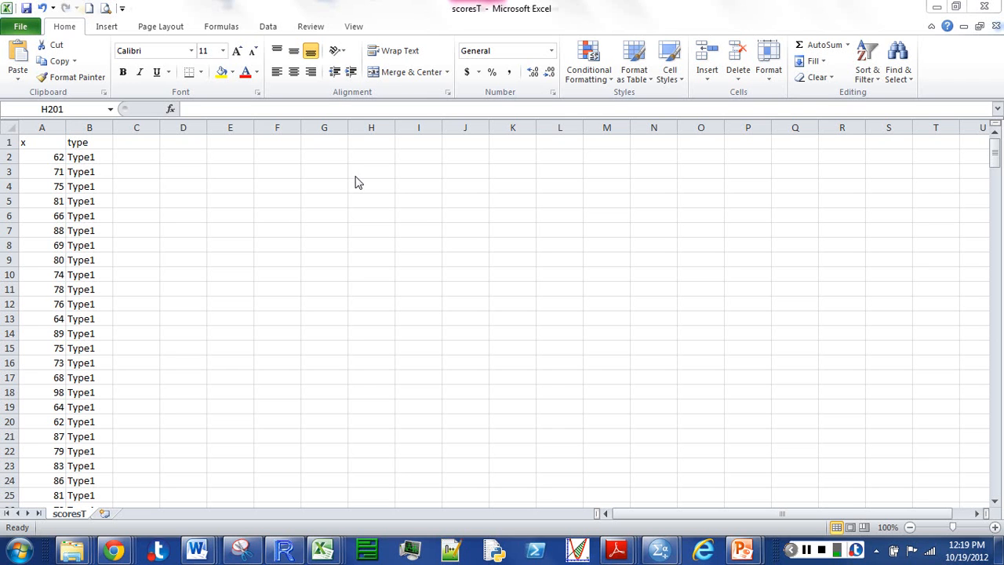
mouse_move(115, 404)
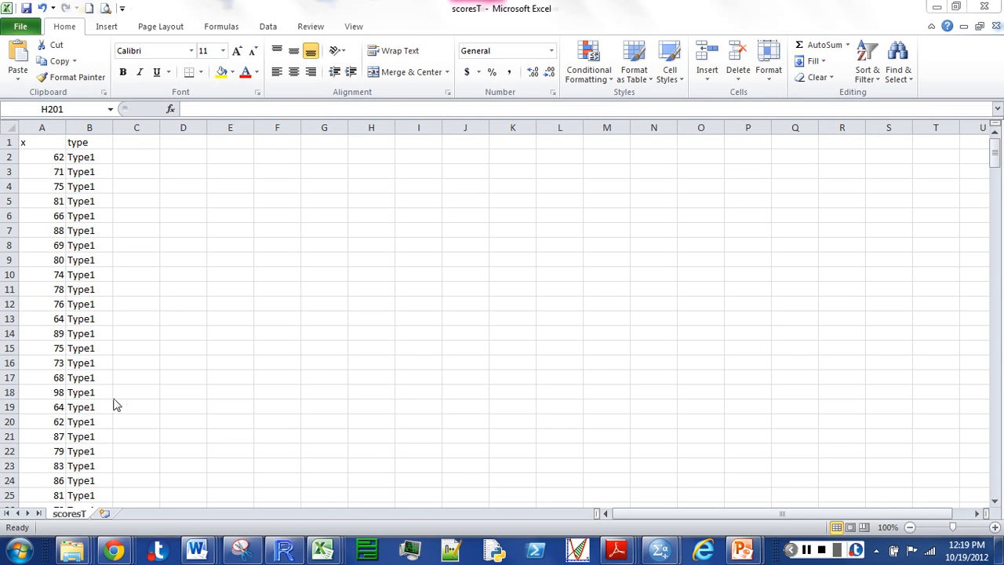
mouse_move(989, 479)
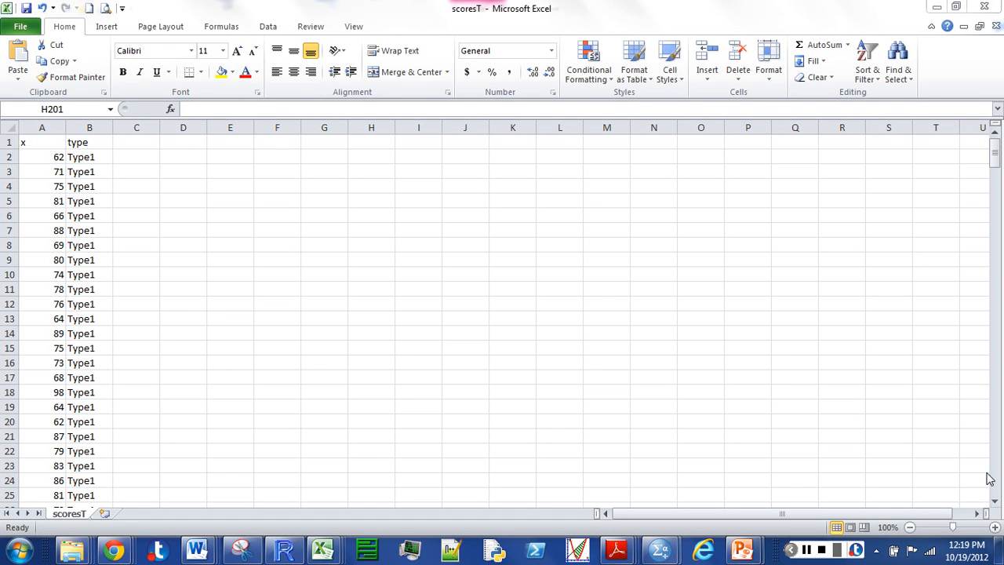
Review the scoresT worksheet data in Excel before saving.
scroll("down", 3)
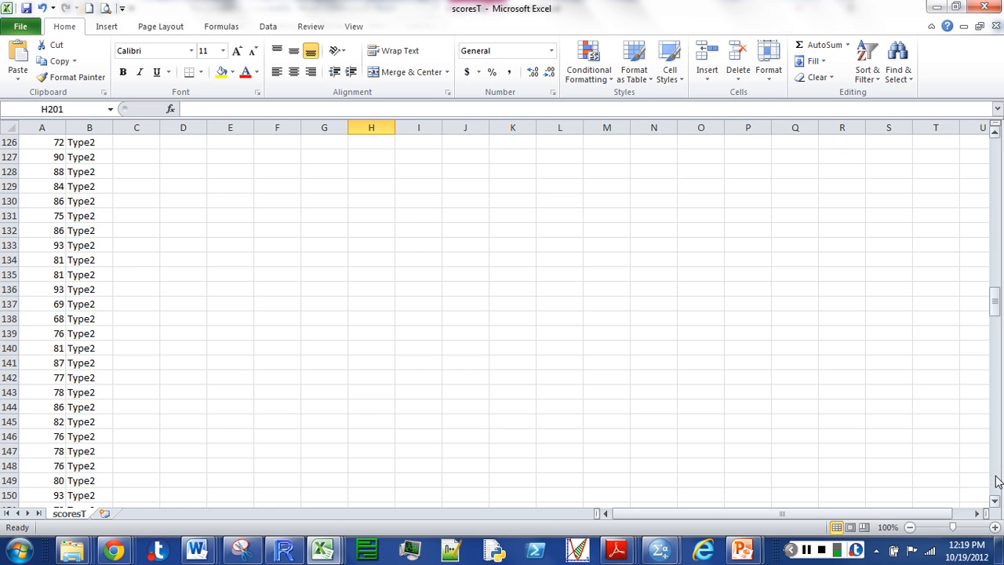
scroll("down", 3)
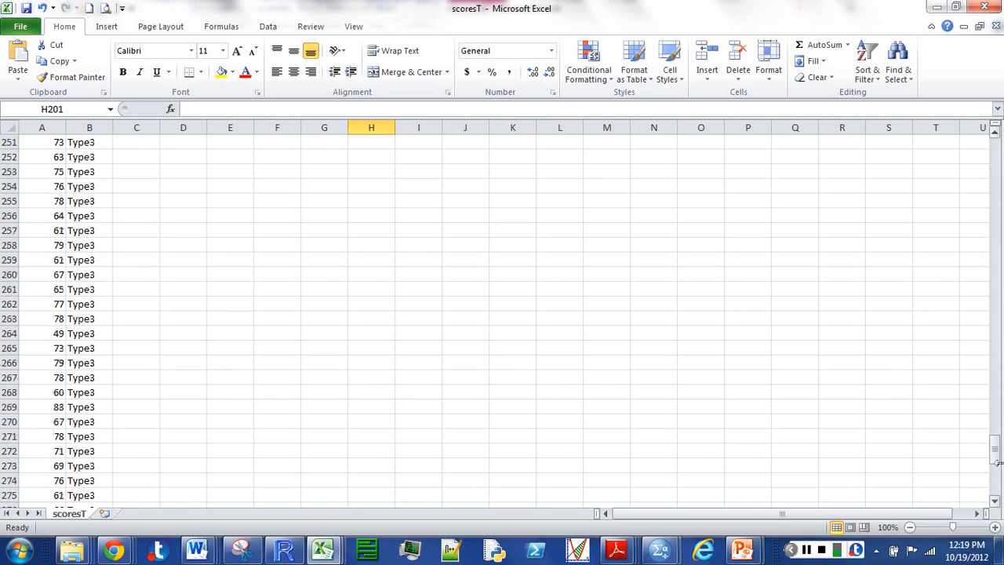
left_click_drag(995, 462, 995, 169)
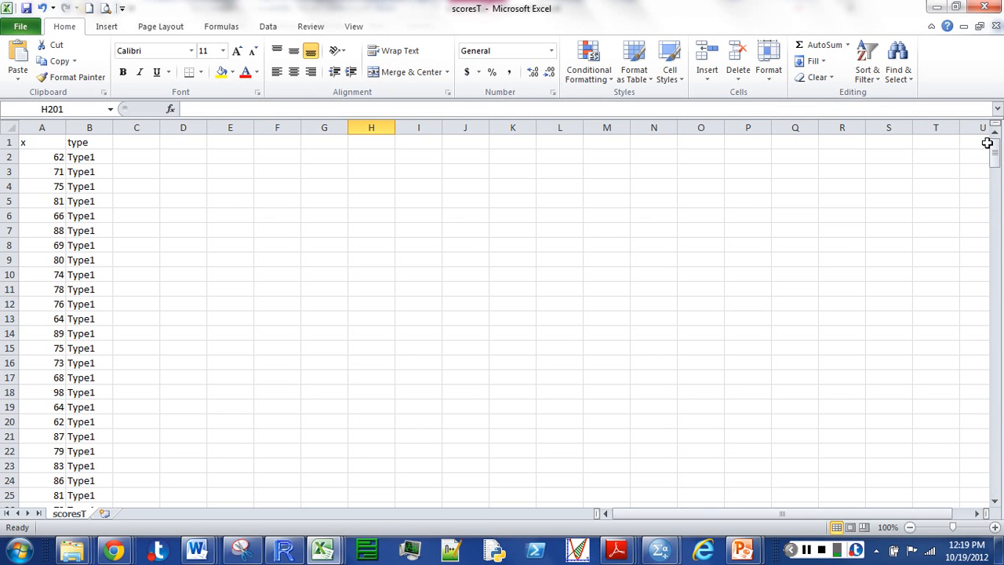
mouse_move(329, 235)
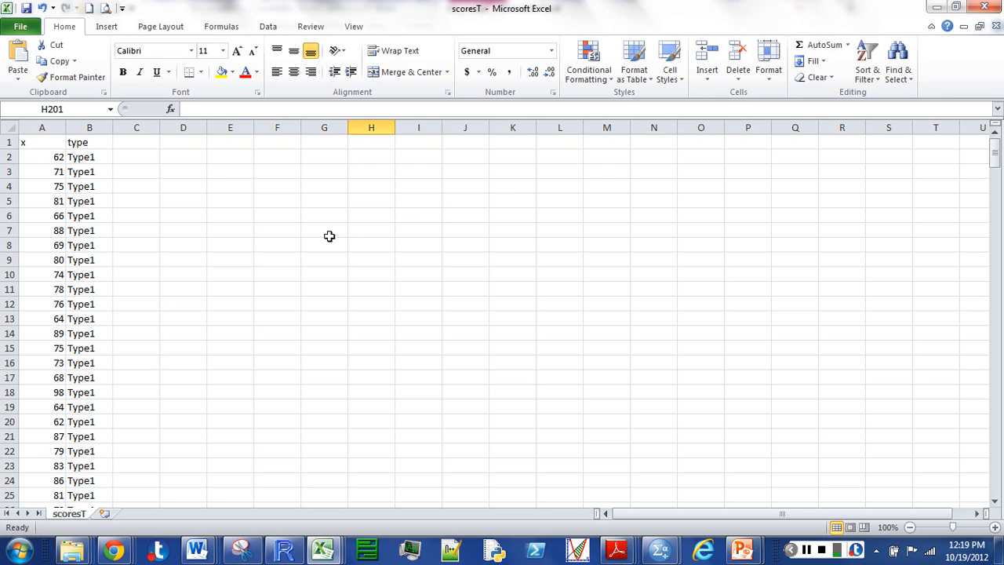
mouse_move(414, 491)
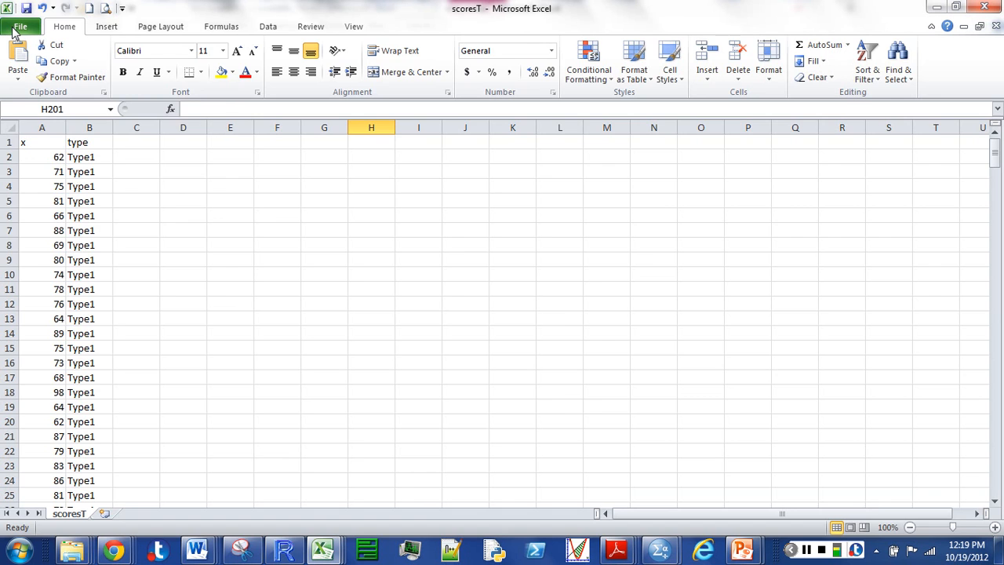
Save the workbook as scoresT in CSV (Comma delimited) format on the Desktop.
left_click(21, 26)
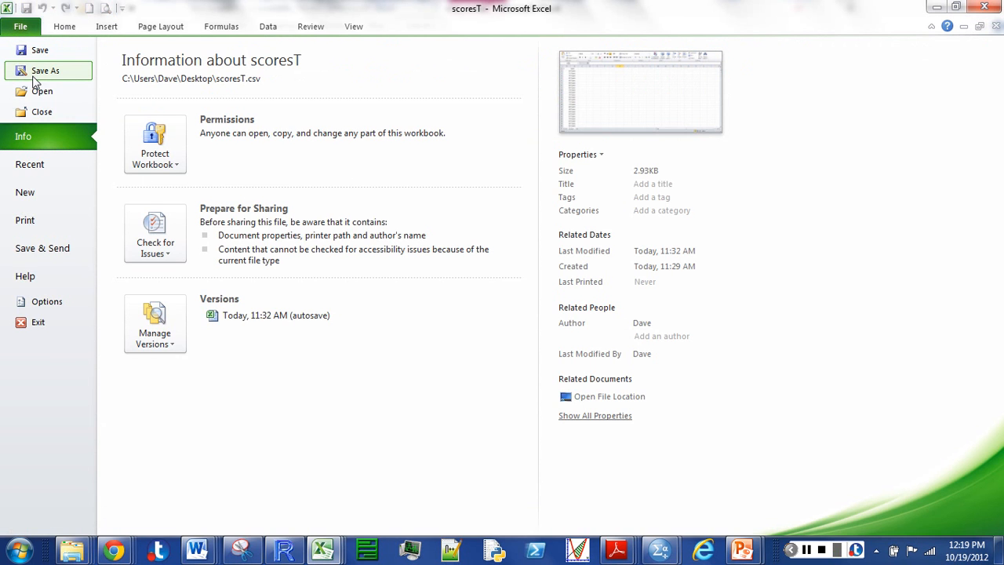
left_click(44, 70)
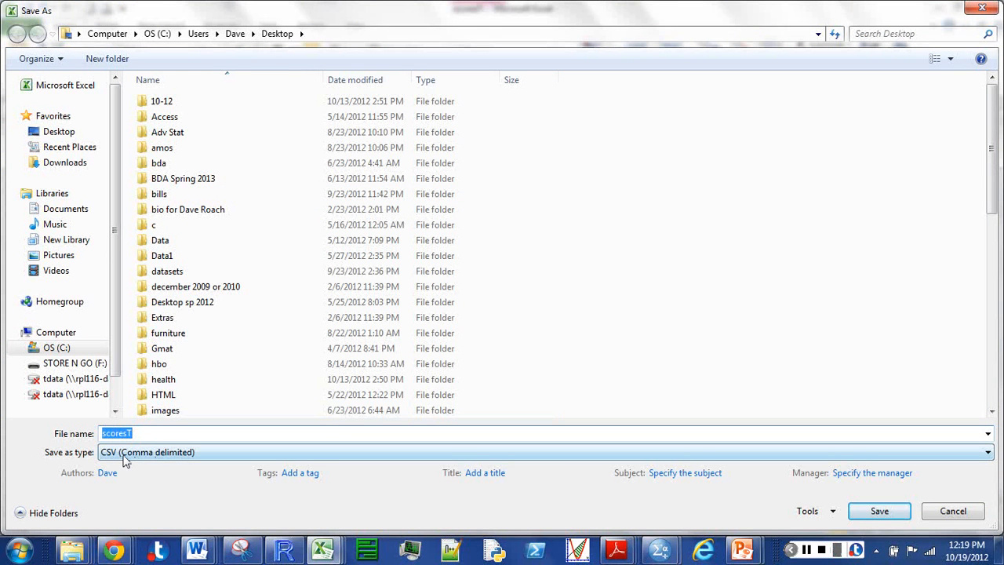
mouse_move(977, 499)
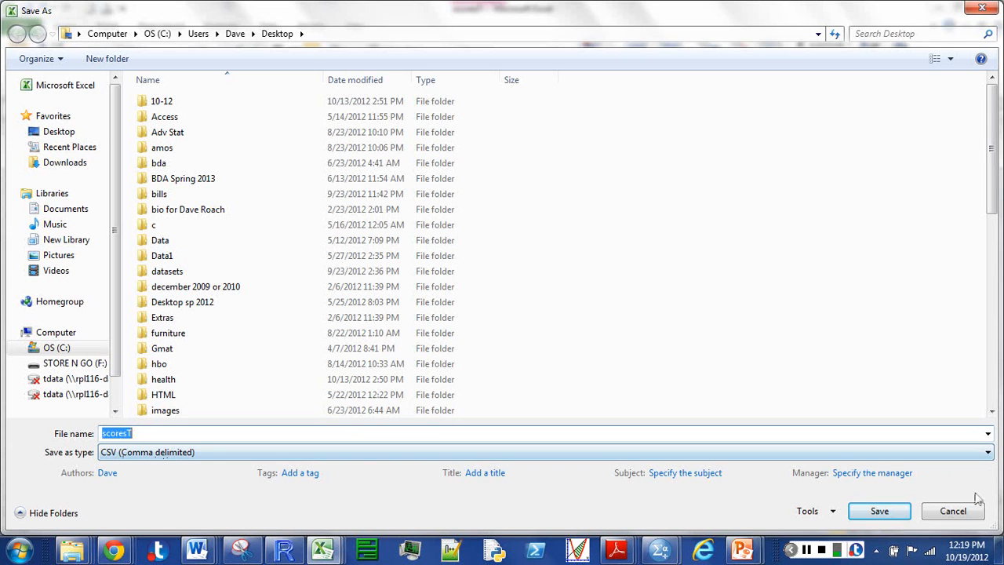
mouse_move(879, 512)
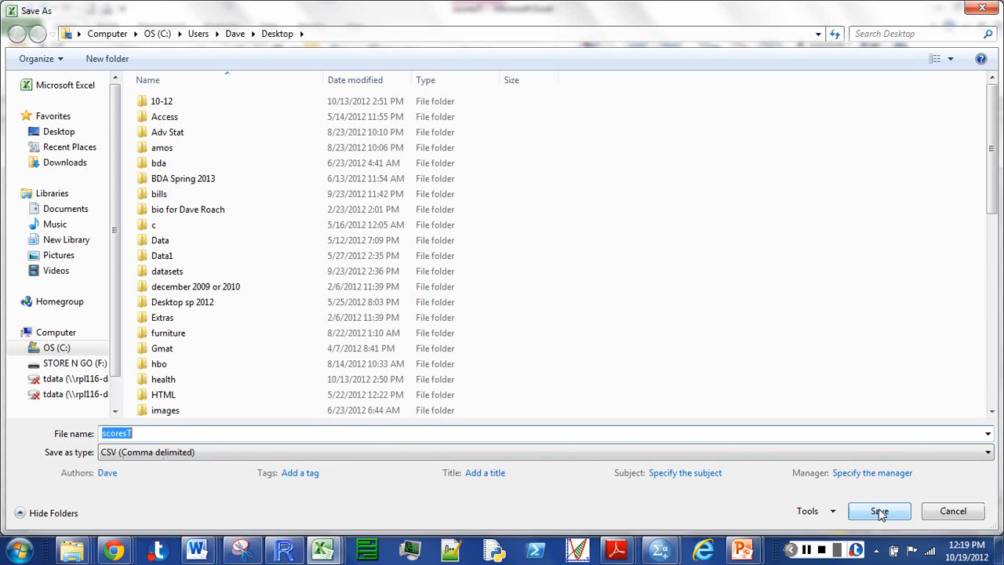
left_click(872, 472)
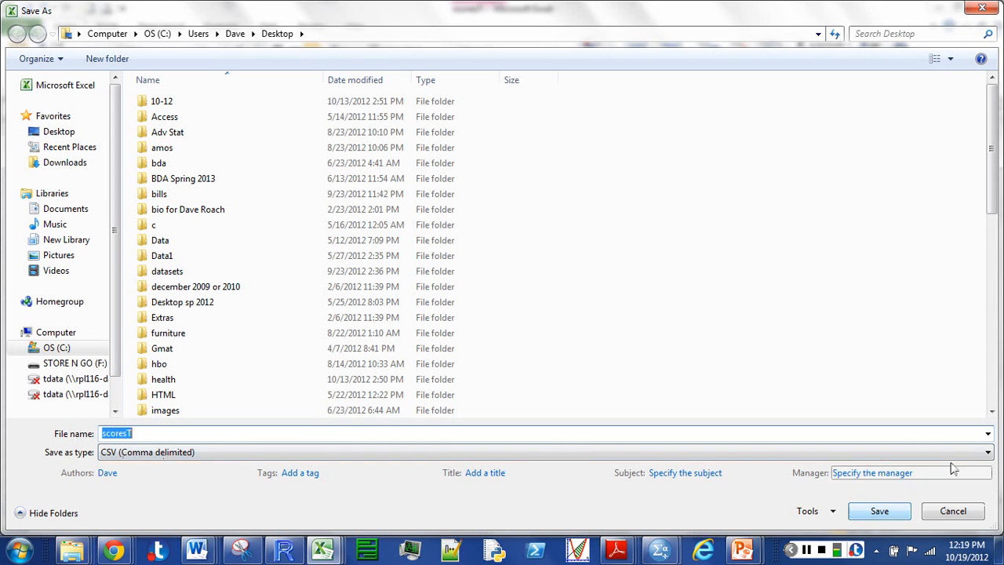
left_click(987, 452)
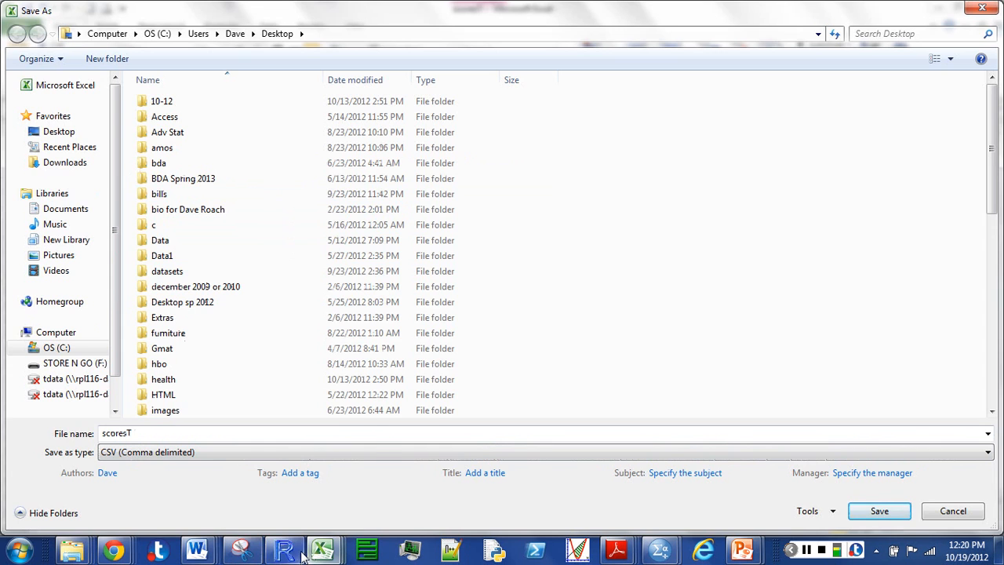
Read the scoresT CSV into y with y = read.csv(file.choose(), header=T) in RGui.
left_click(286, 549)
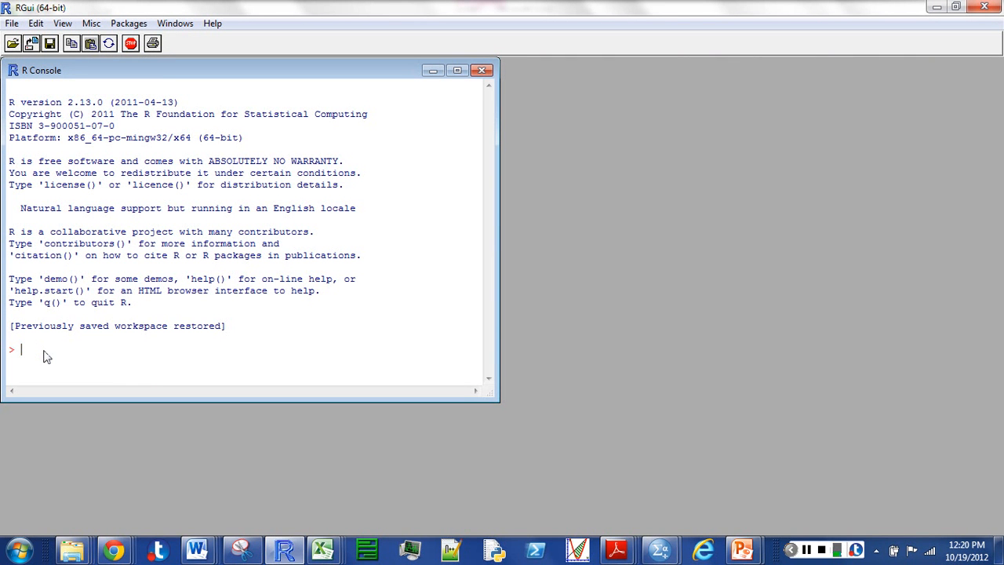
type("y = read.csv(file.choose(), header=T)")
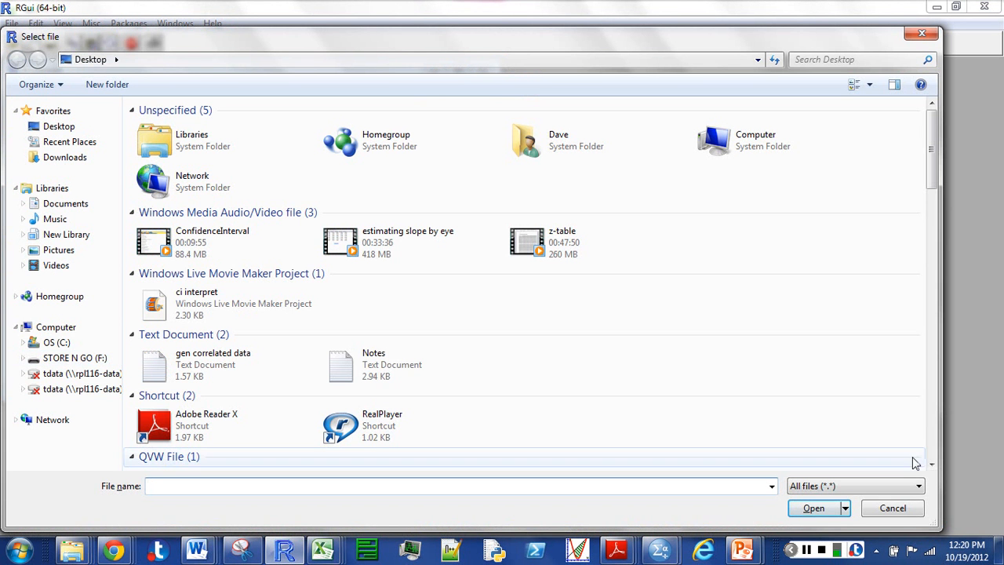
scroll("down", 3)
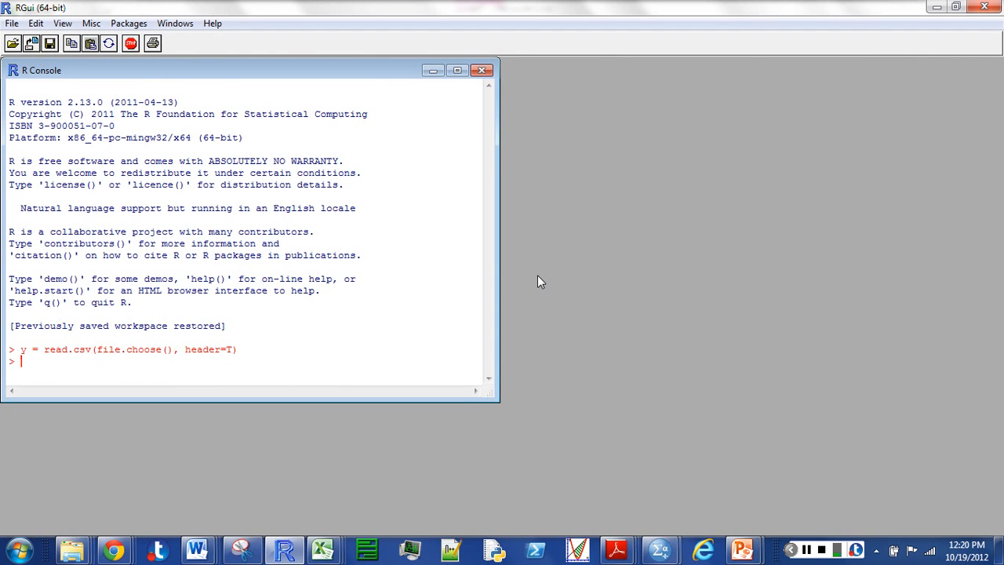
Attach y, show summary(y) and print all rows of y.
type("attach(")
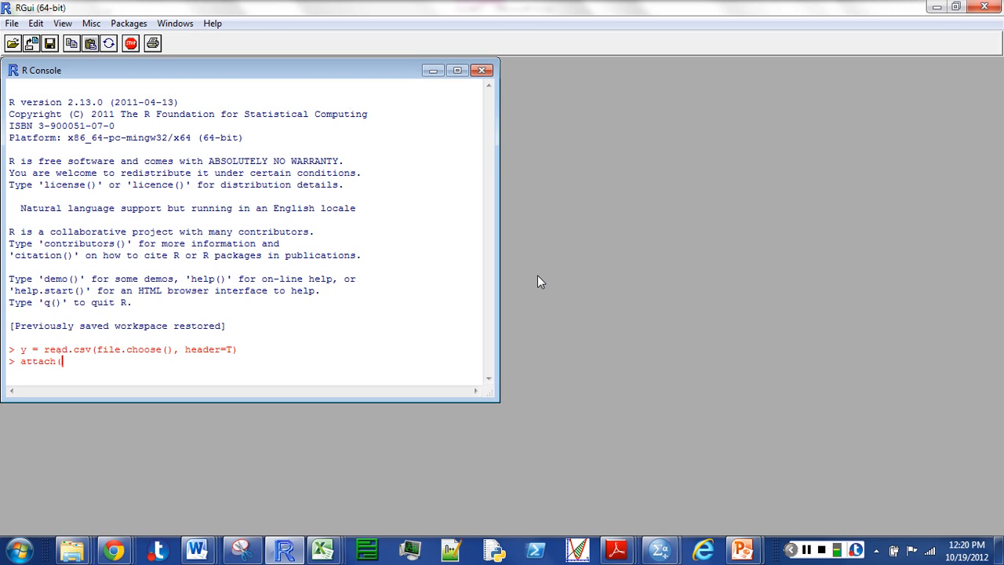
type("y)")
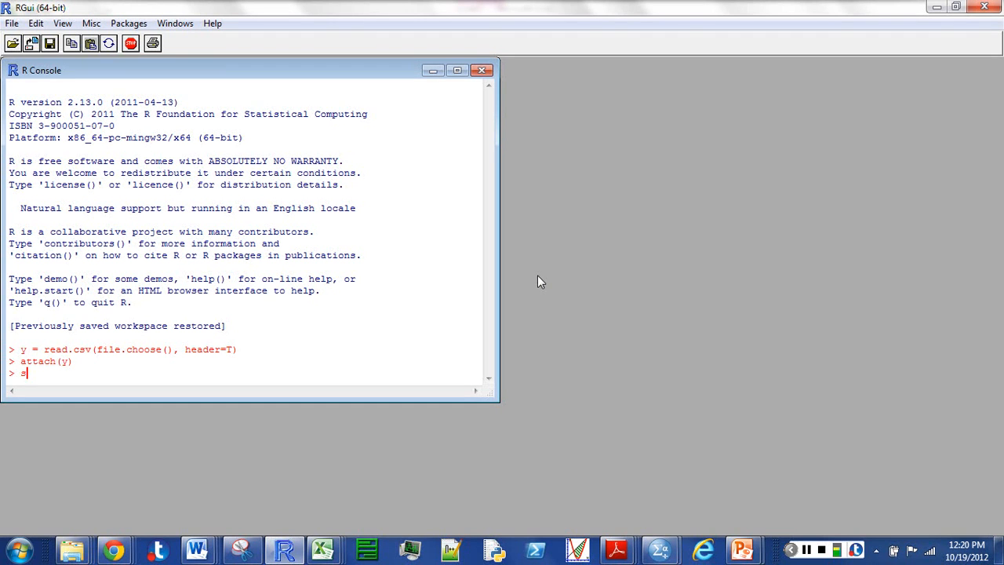
type("summary(y)")
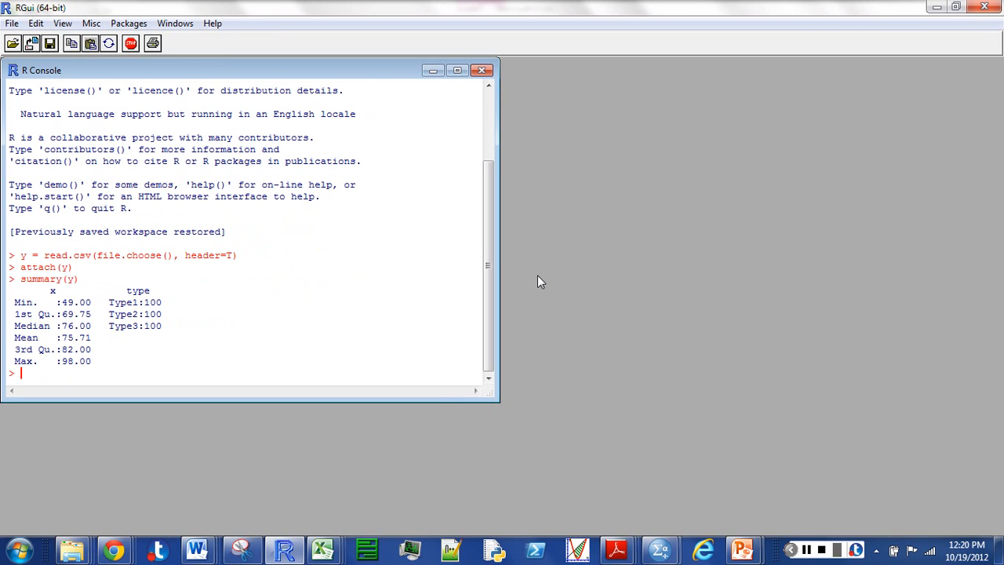
type("y")
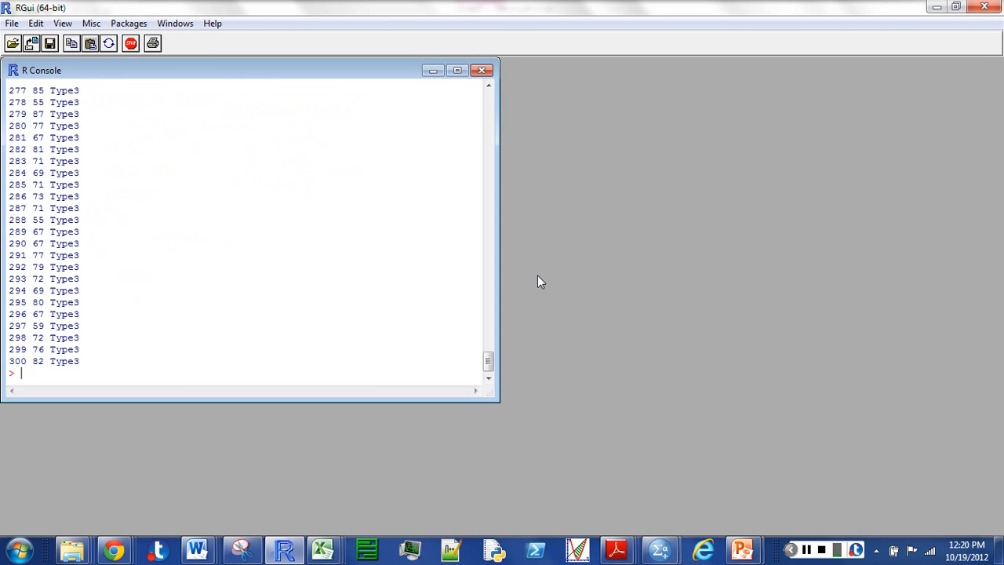
Compute group means with by(x,type,mean), then standard deviations with by(x,type,sd).
type("by")
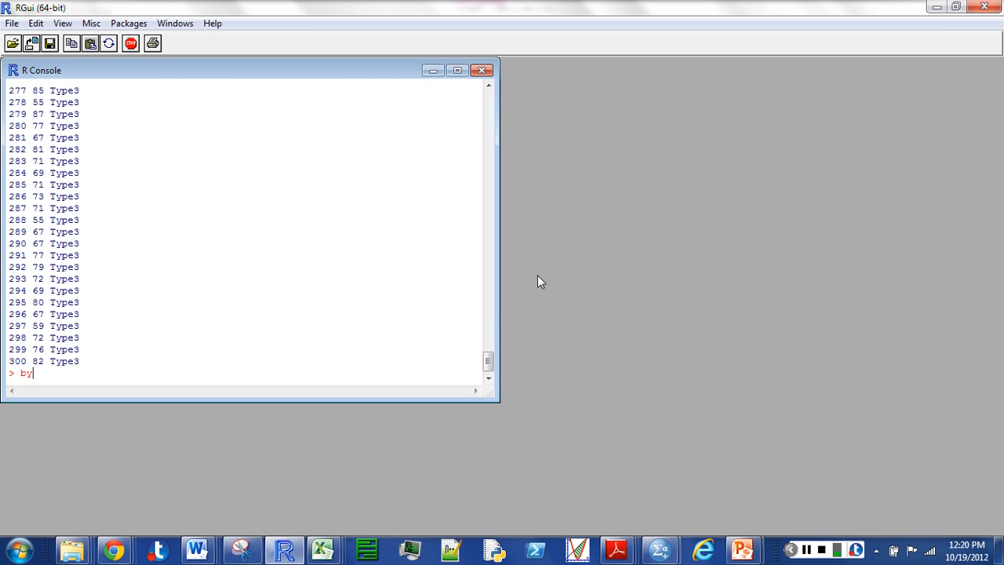
type("(x")
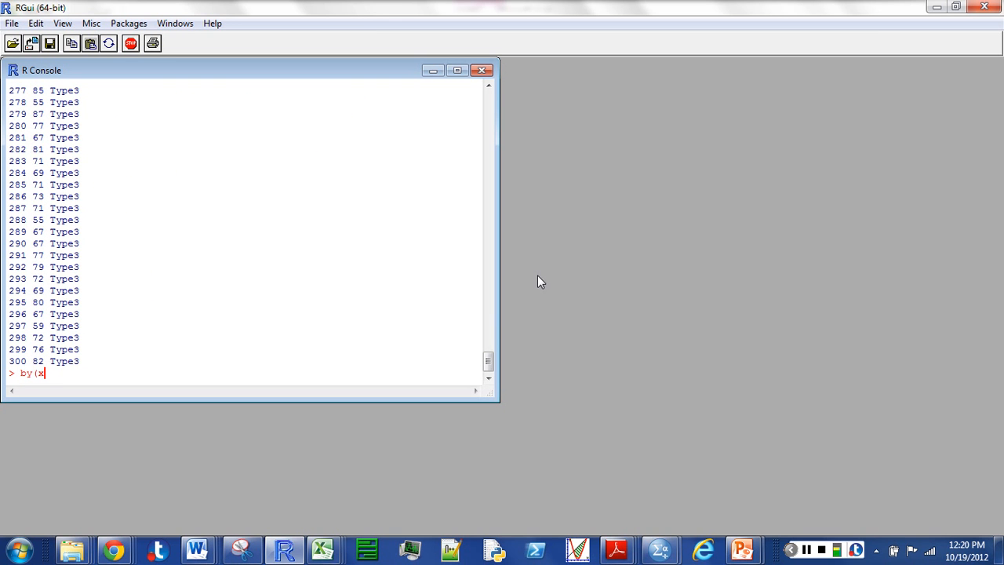
type(",typ")
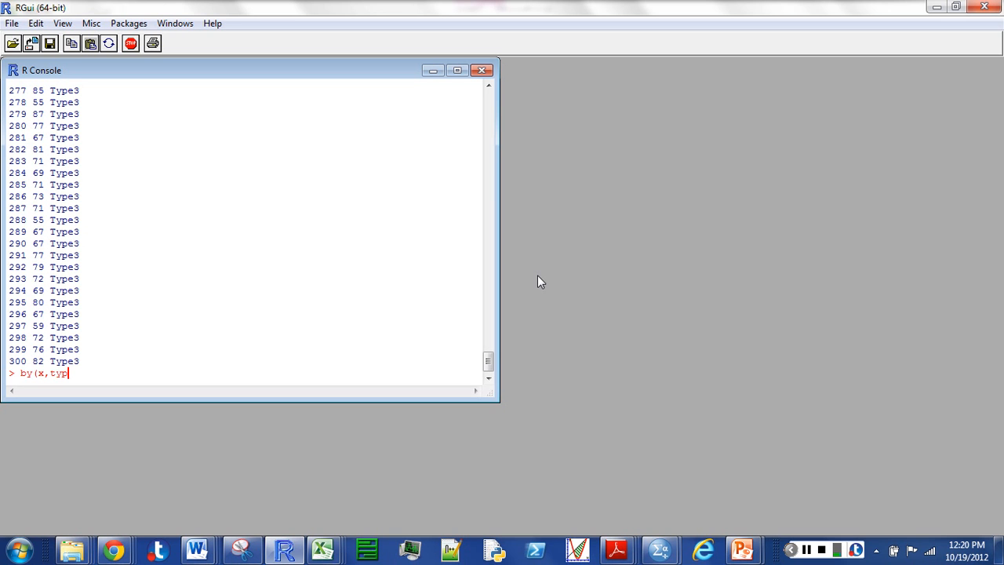
type("e,m")
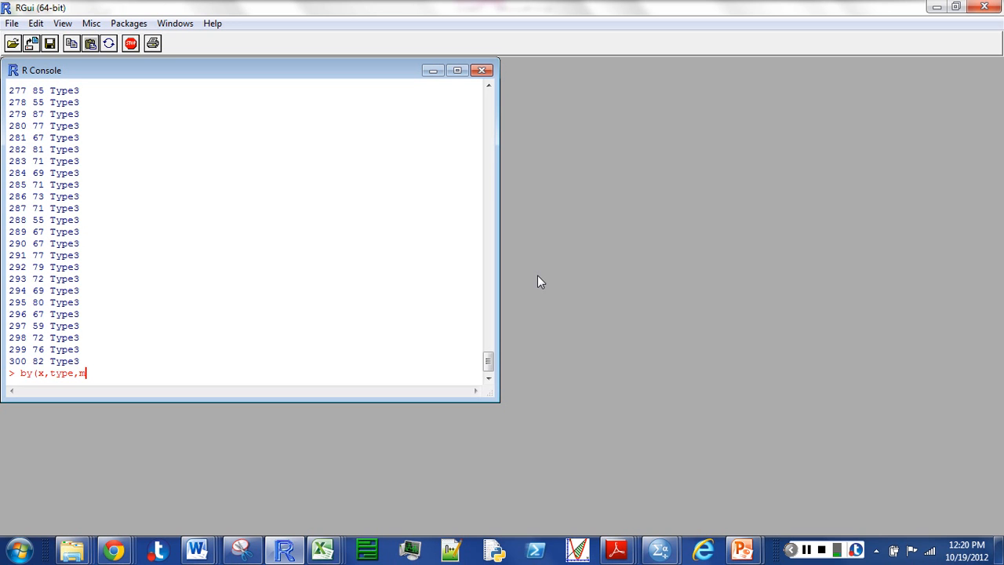
type("ean)")
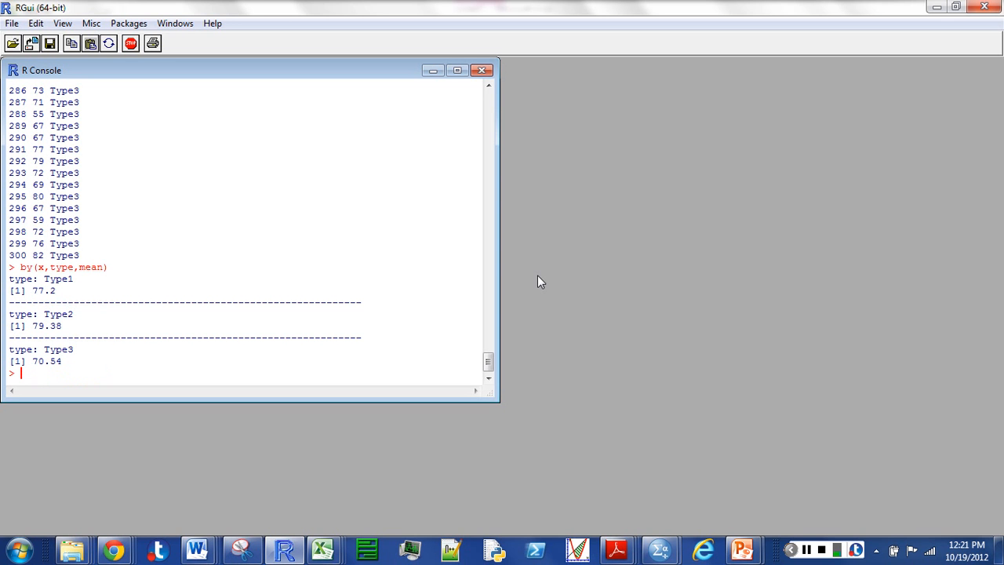
type("by(x,type,mean)")
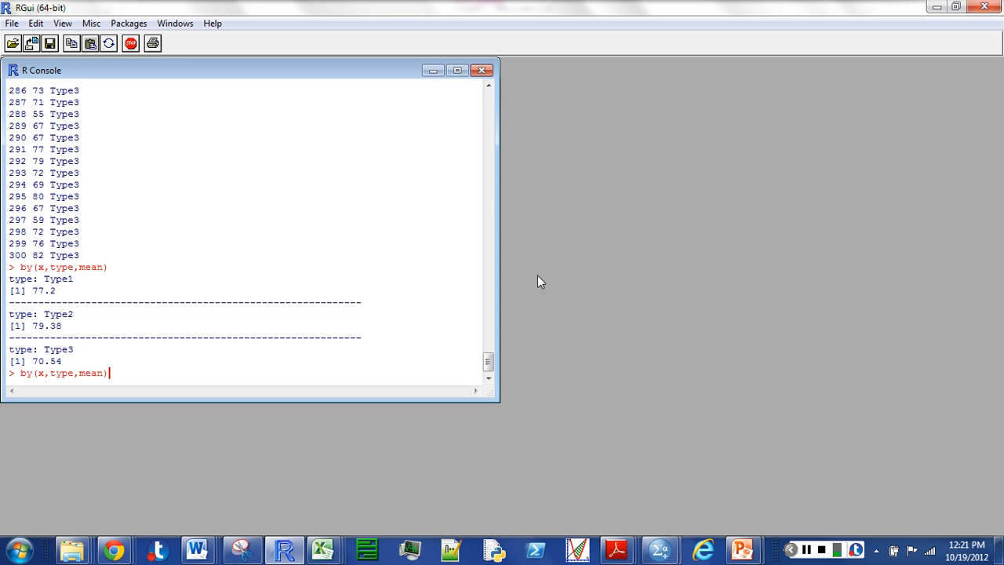
key("Backspace")
type("sd")
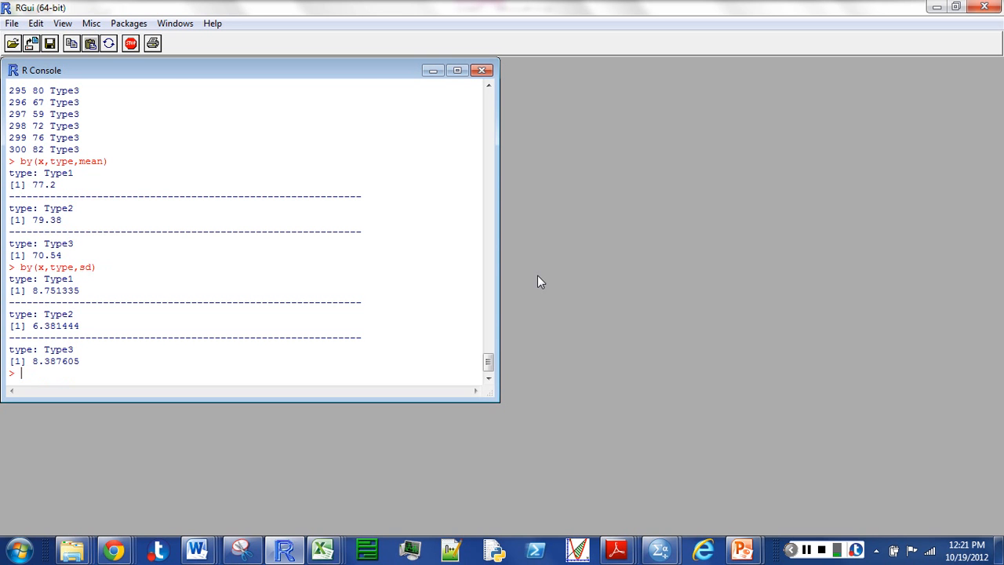
Draw side-by-side boxplots of scores by type with boxplot(x~type).
type("bo")
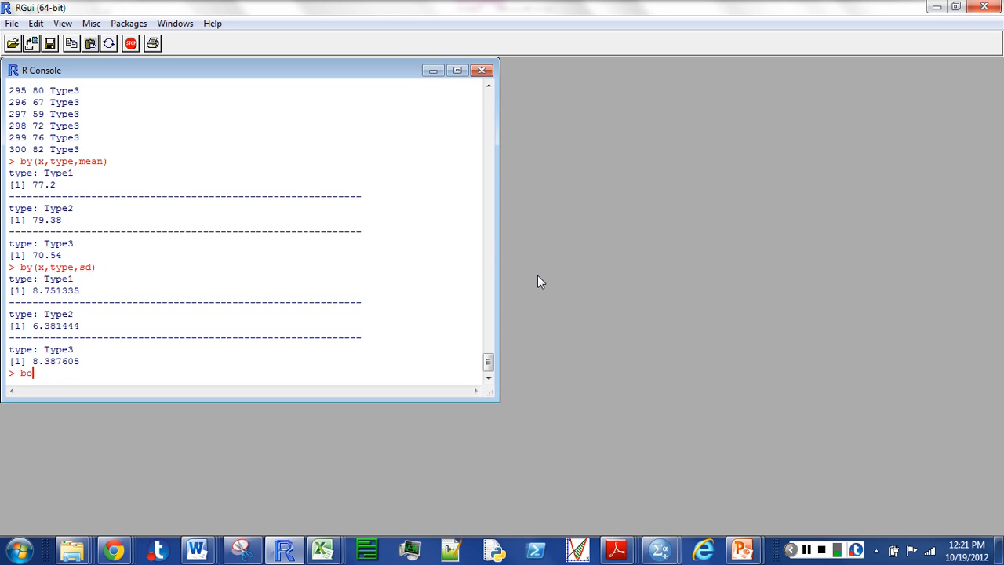
type("xplot")
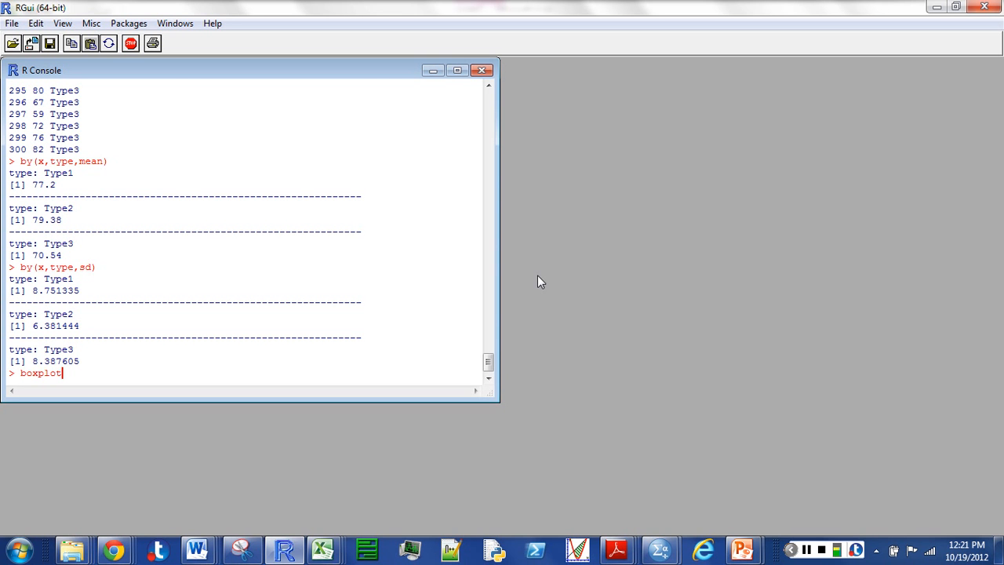
type("(x")
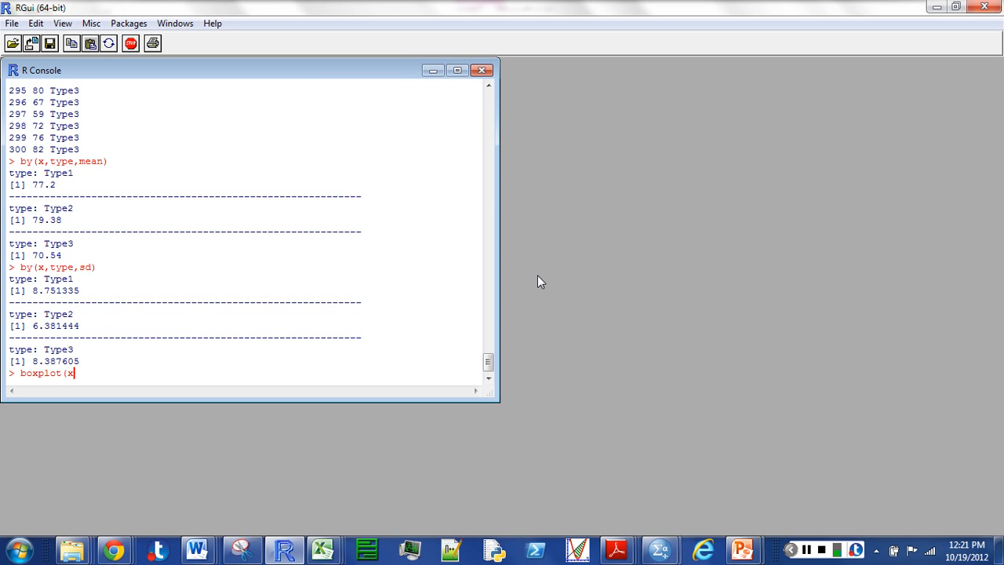
type("~")
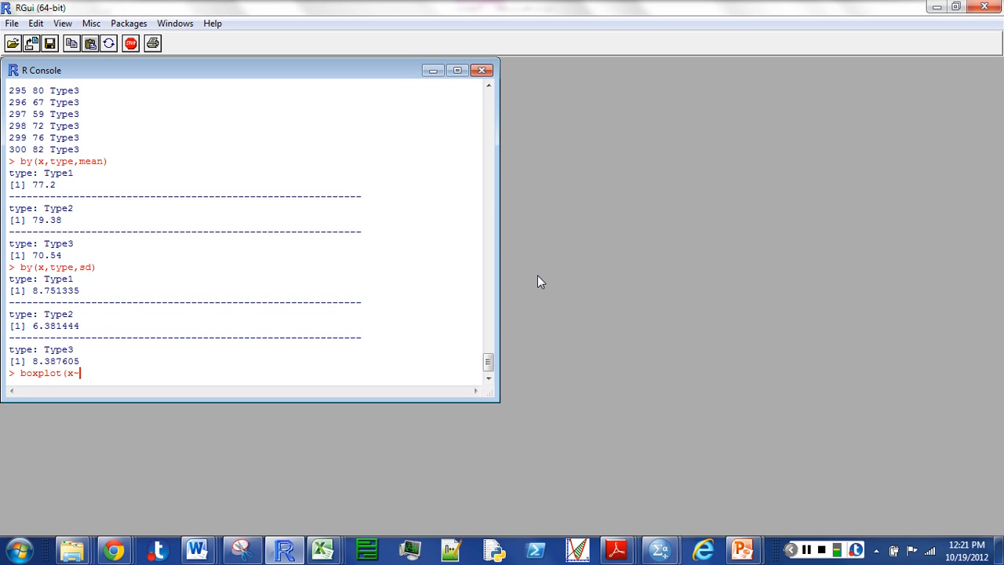
type("typ")
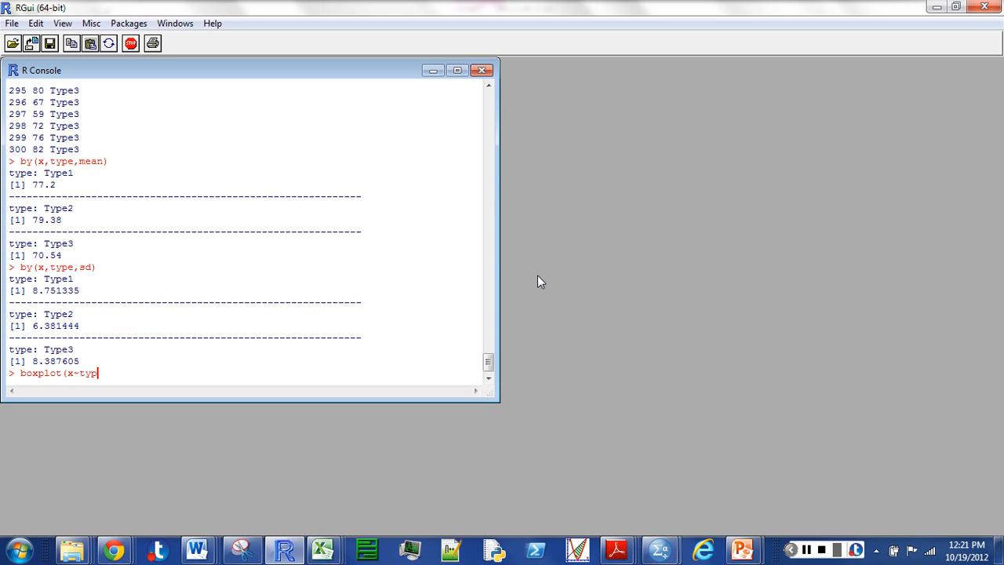
type(")")
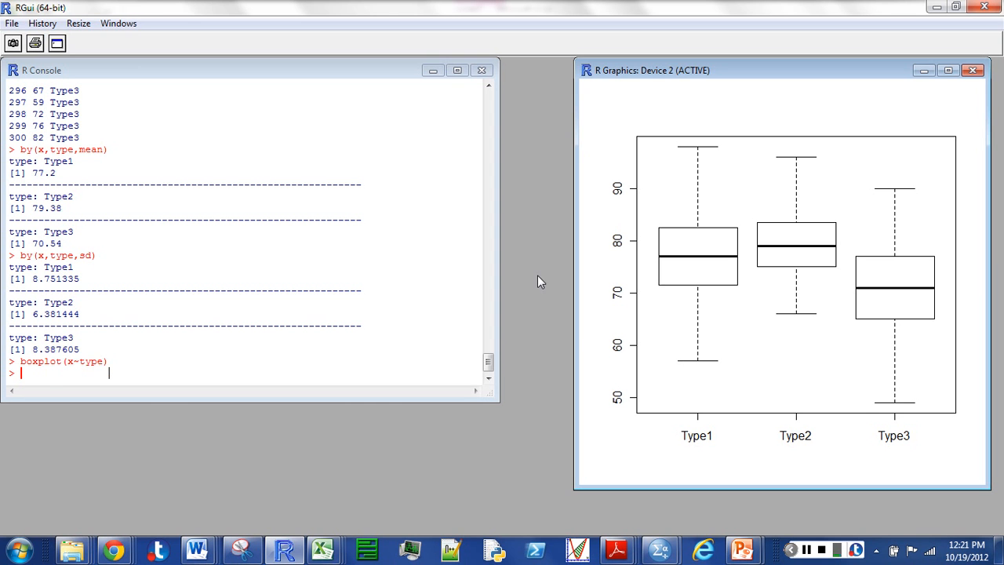
mouse_move(44, 379)
type("hist")
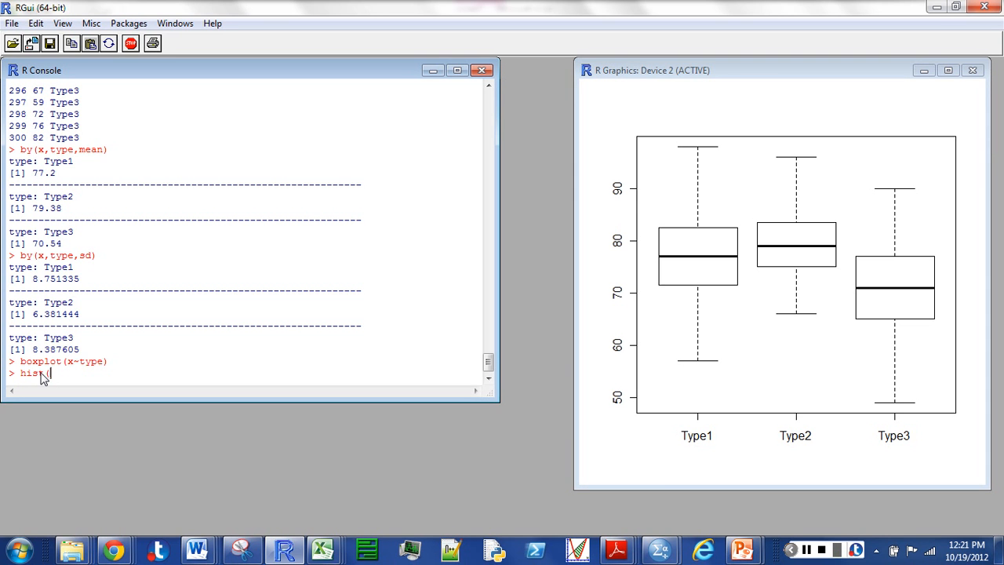
Draw a histogram of all scores with hist(x).
type("(x")
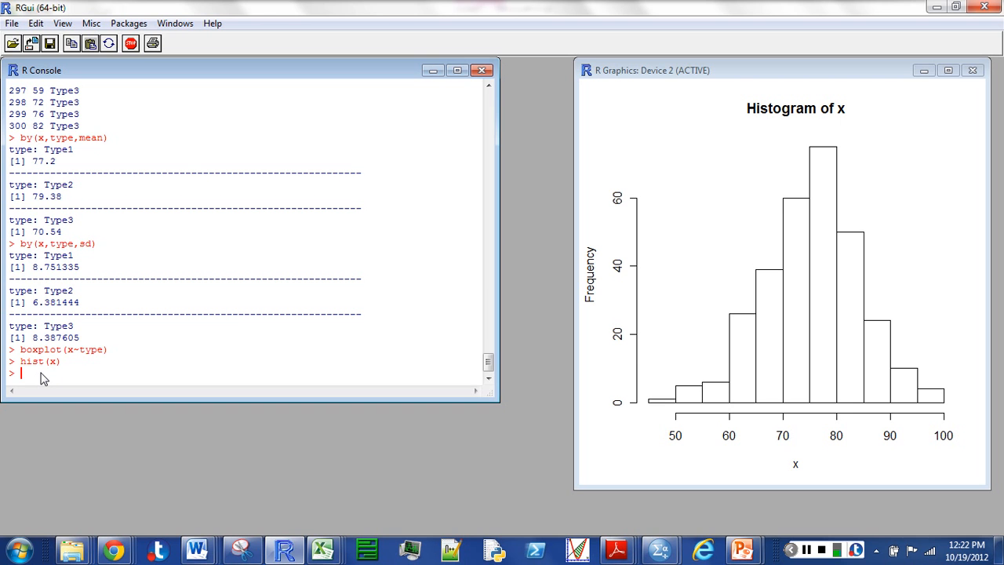
Fit the one-way ANOVA av1=aov(x~type).
type("a")
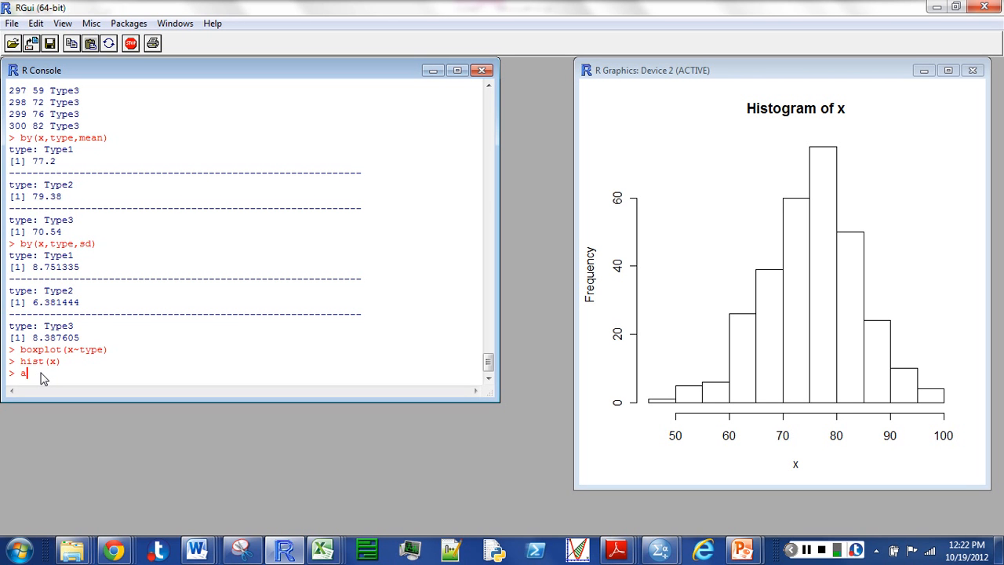
type("vl")
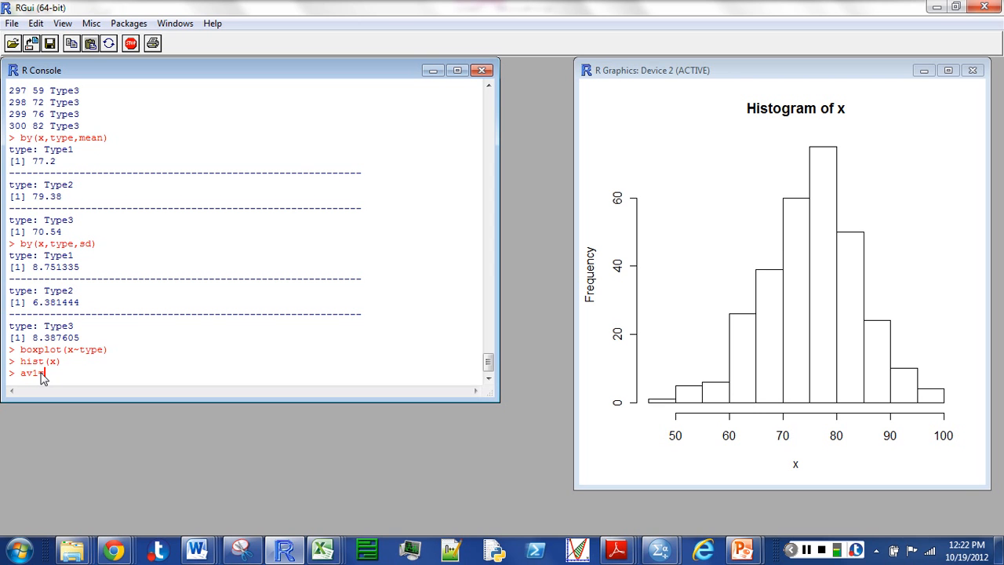
type("aov")
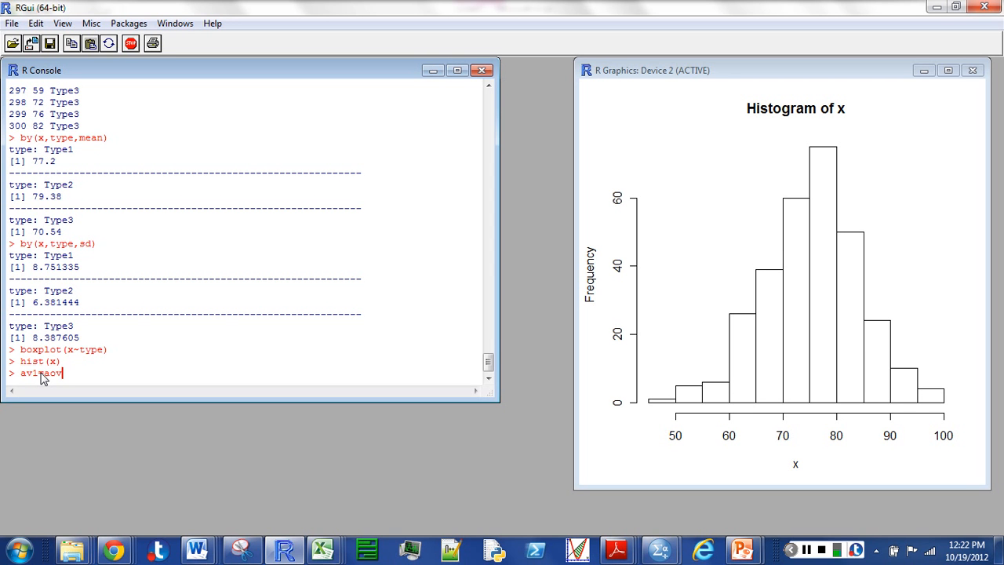
type("(x")
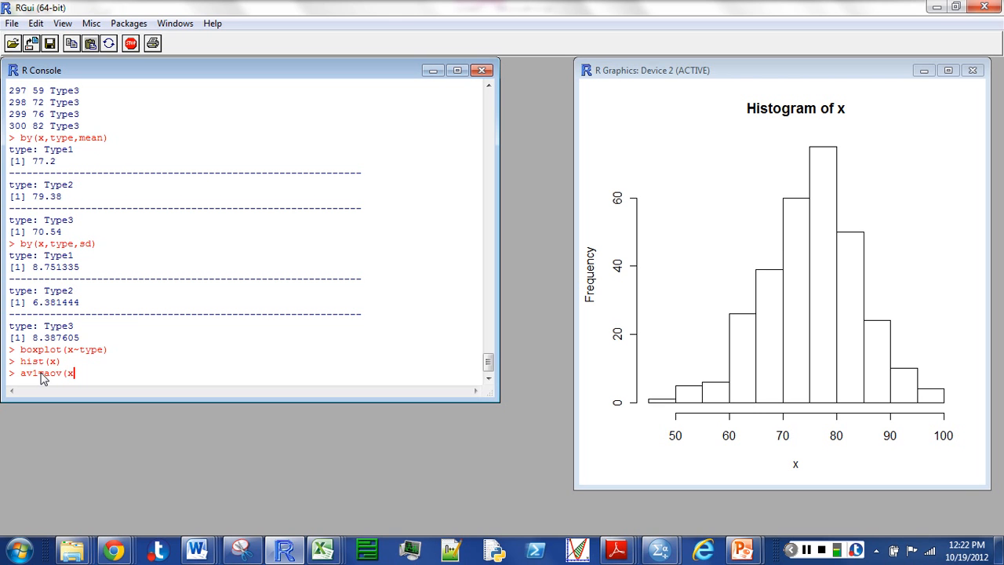
type("~type")
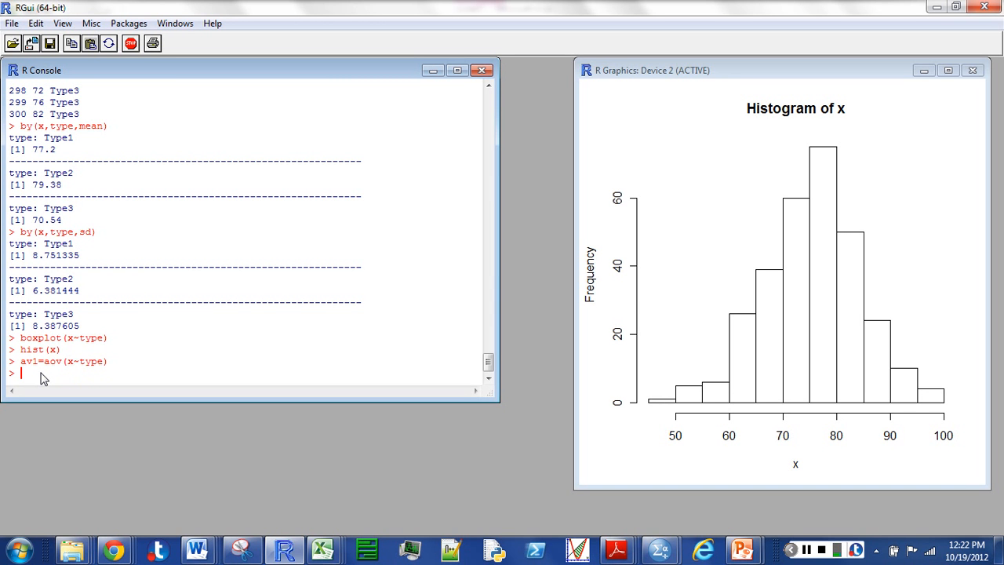
Run summary(av1) to get the ANOVA table with F 33.905 and p 5.462e-14.
type("summary")
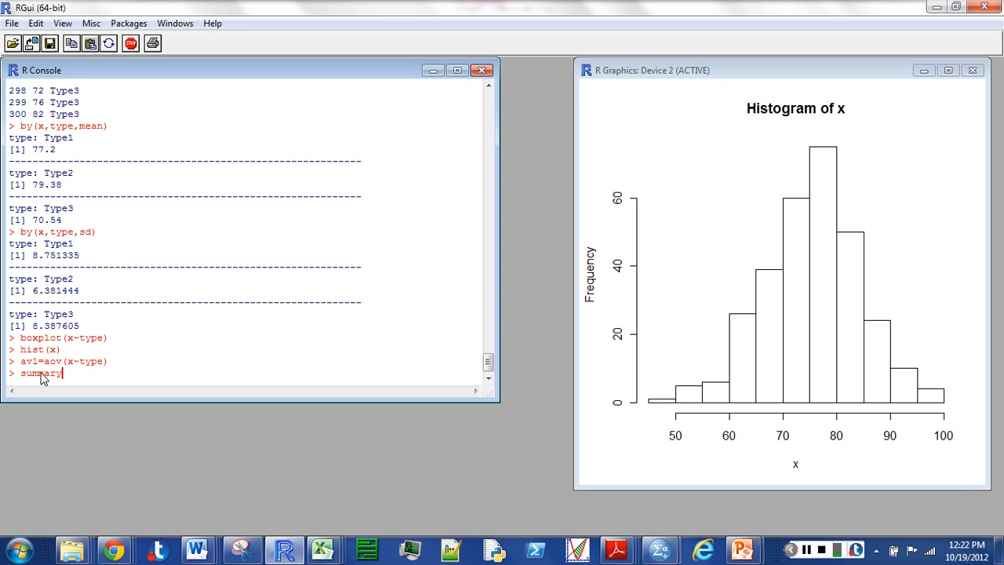
type("(a")
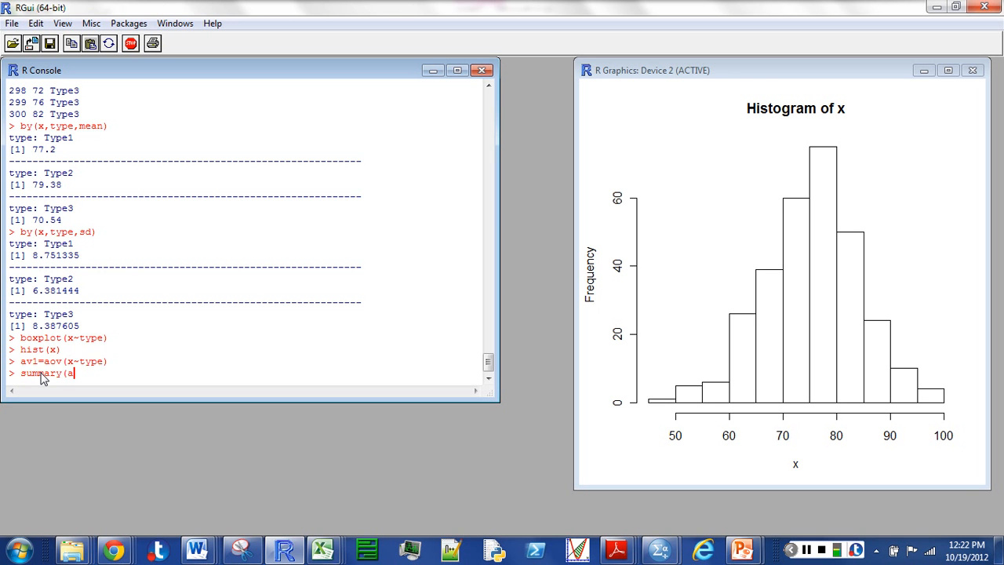
type("v1)")
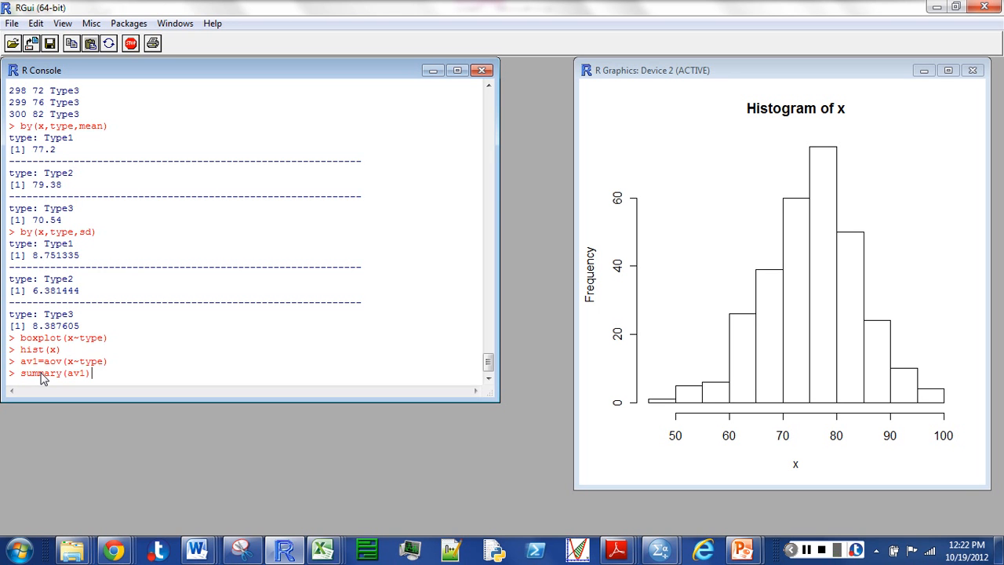
key("Return")
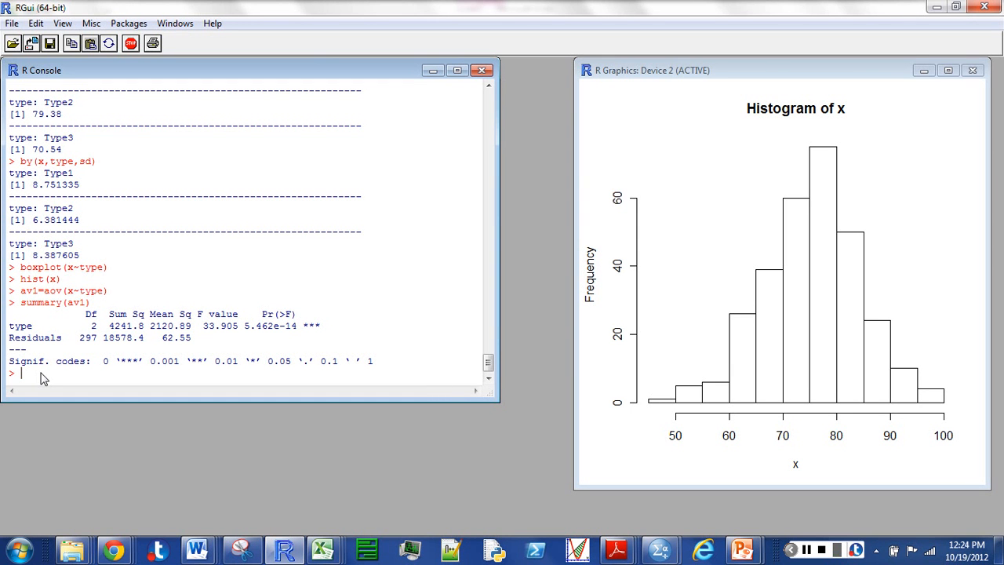
Run TukeyHSD(av1) for pairwise comparisons of the three types.
type("T")
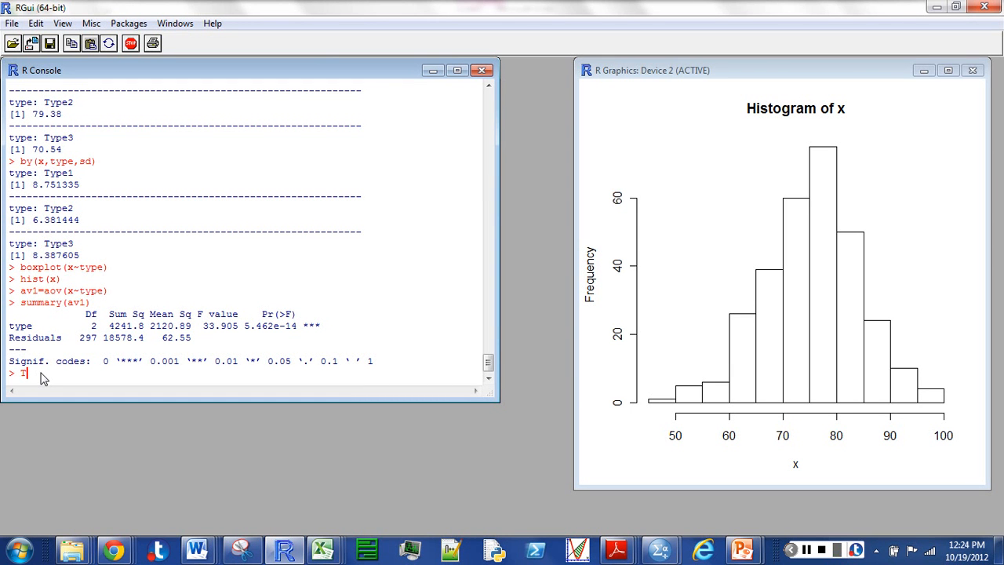
type("Tukey")
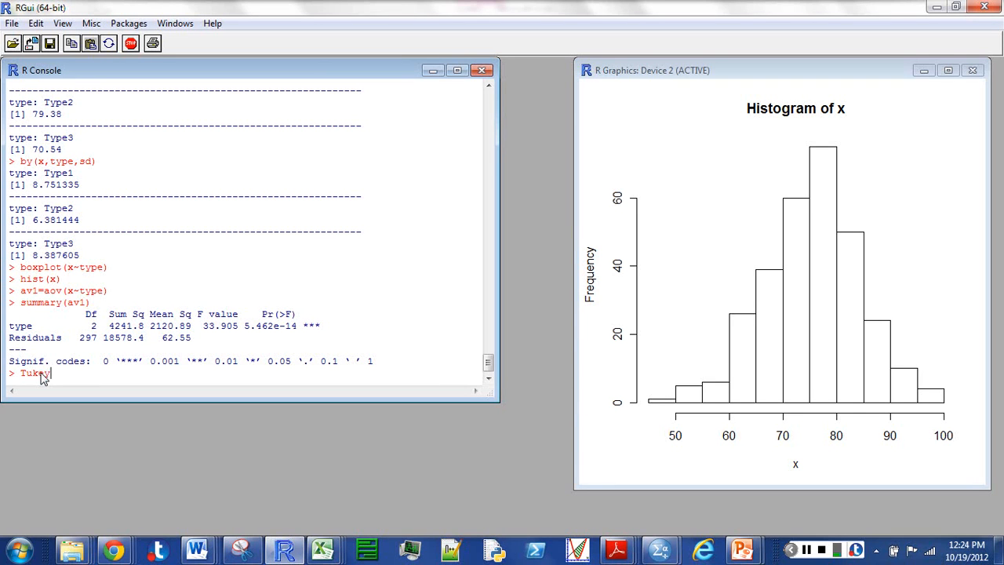
type("HSD")
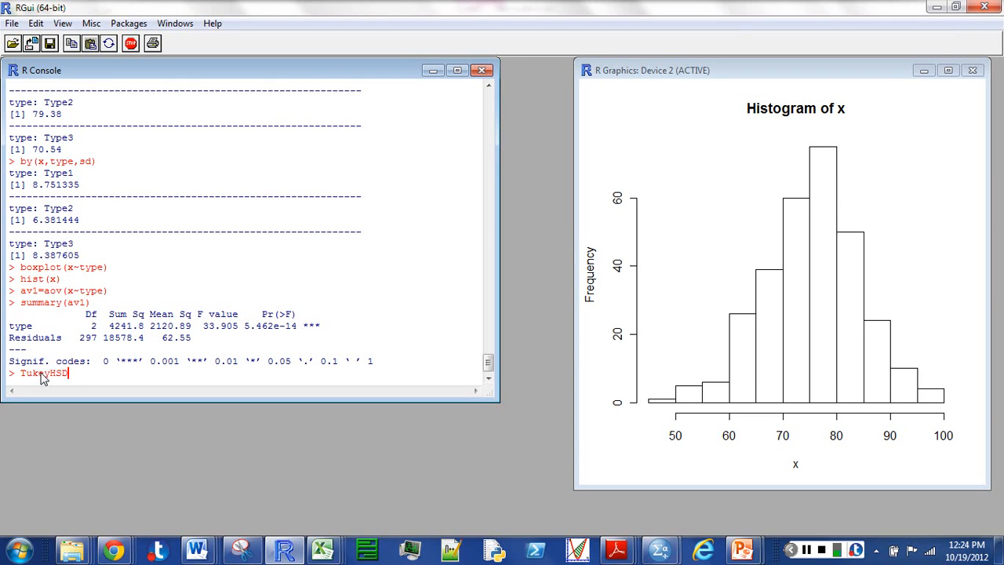
type("(a")
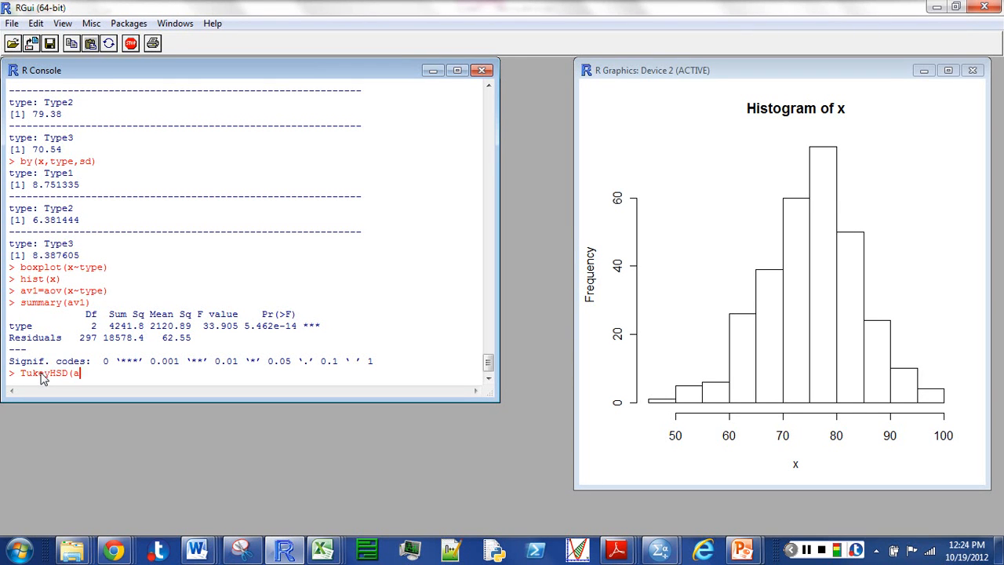
type("v1)")
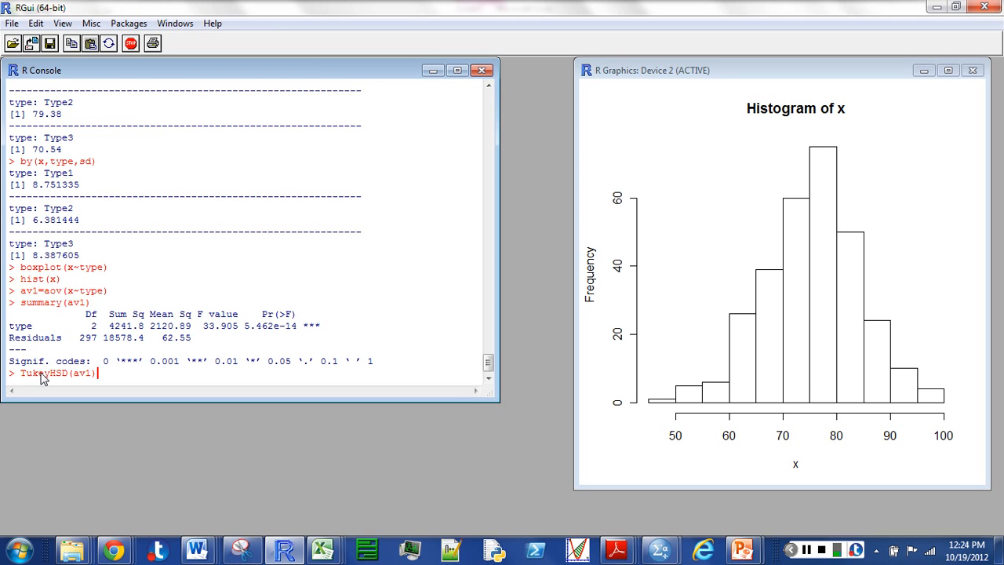
key("Return")
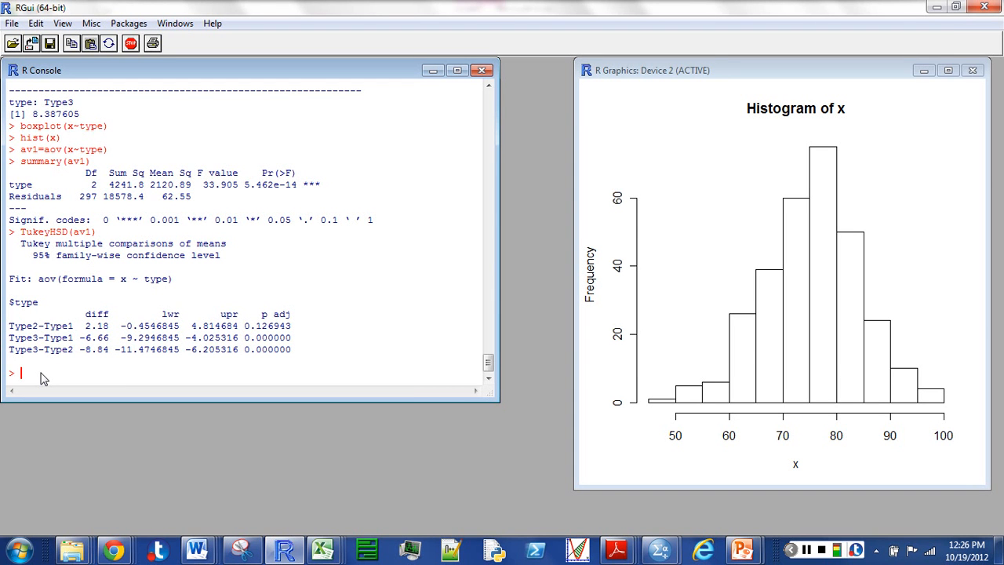
Unstack y into uny with unstack(y) and print its Type1, Type2, Type3 columns.
type("un")
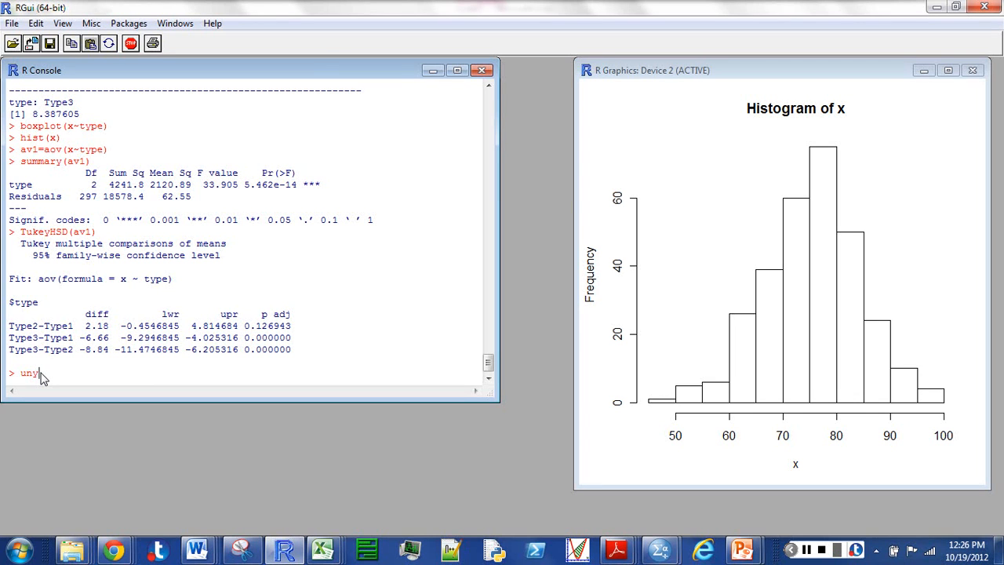
type("q")
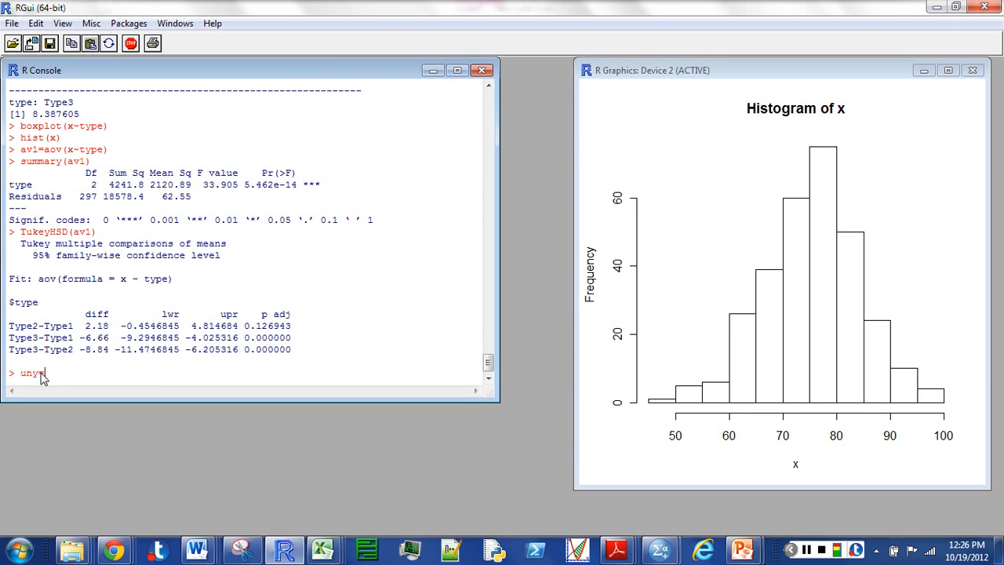
type("unstac")
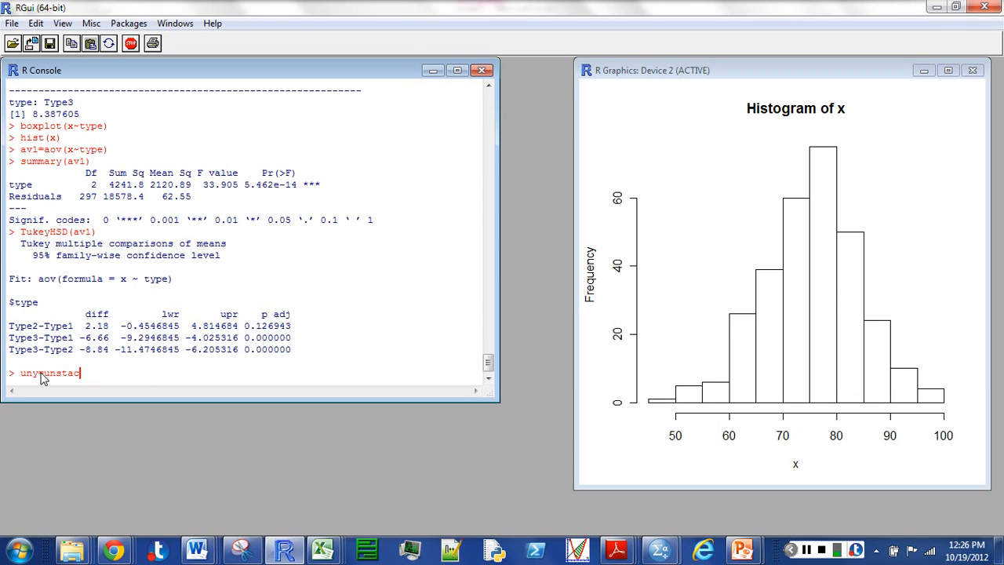
type("k(y")
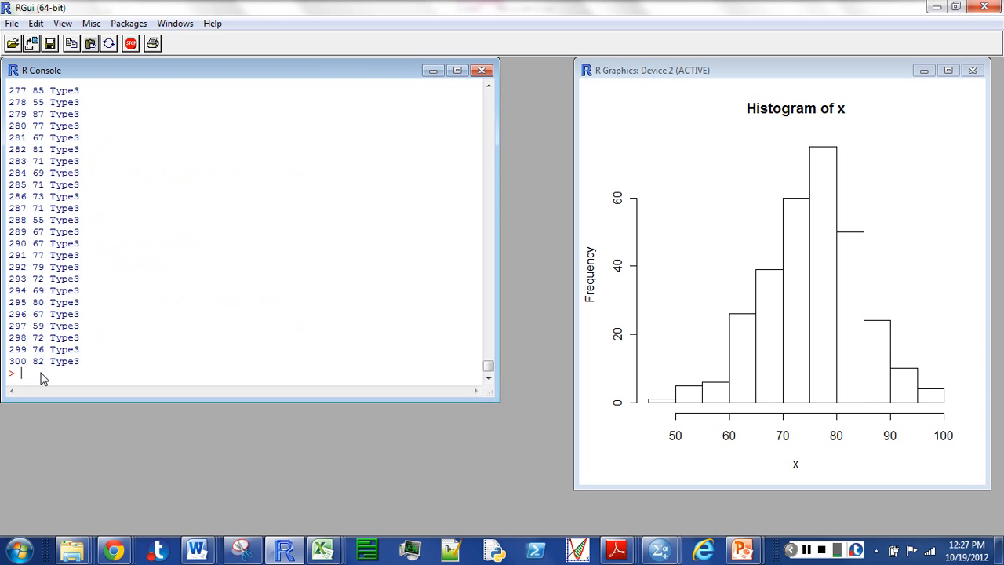
type("uny")
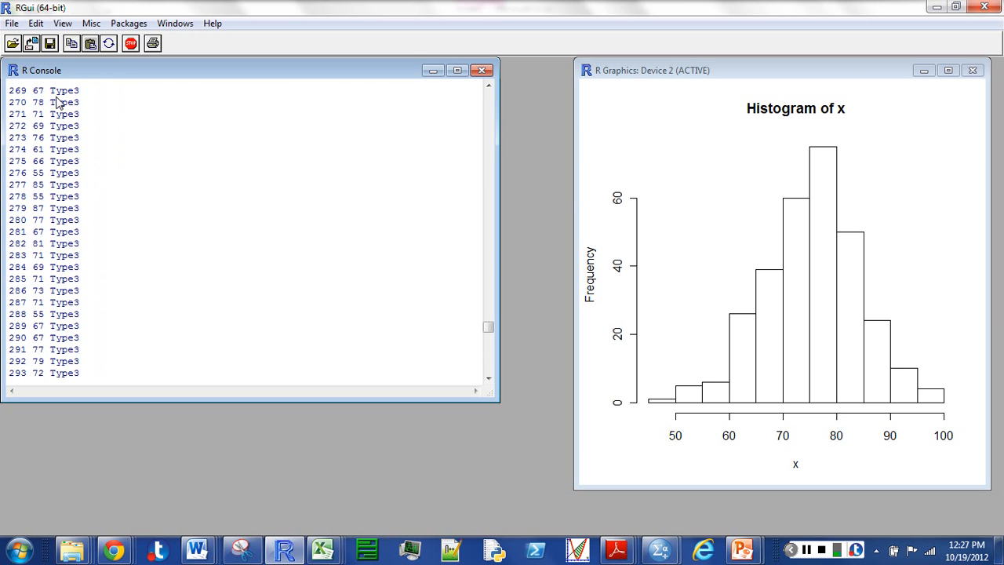
left_click(22, 373)
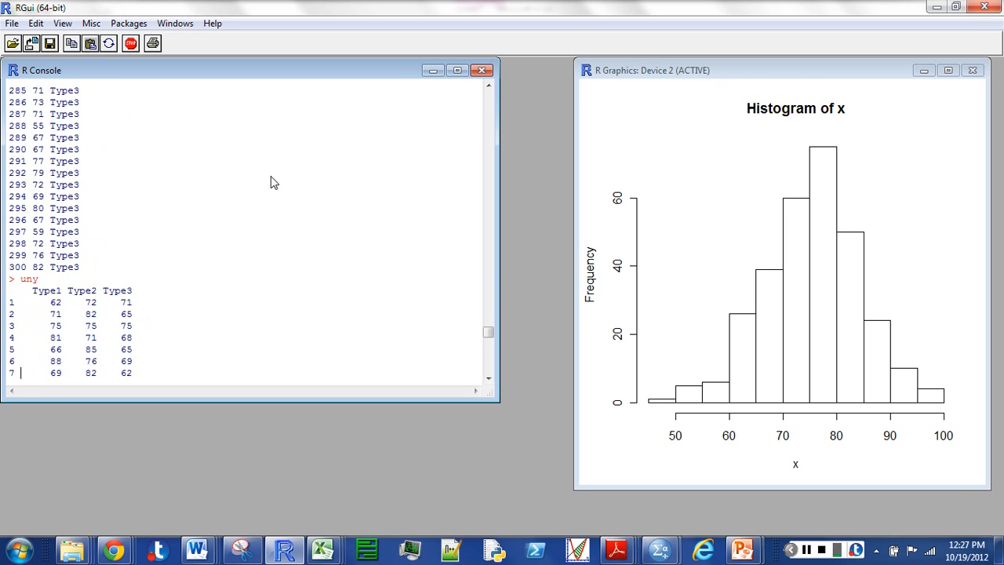
scroll("down", 3)
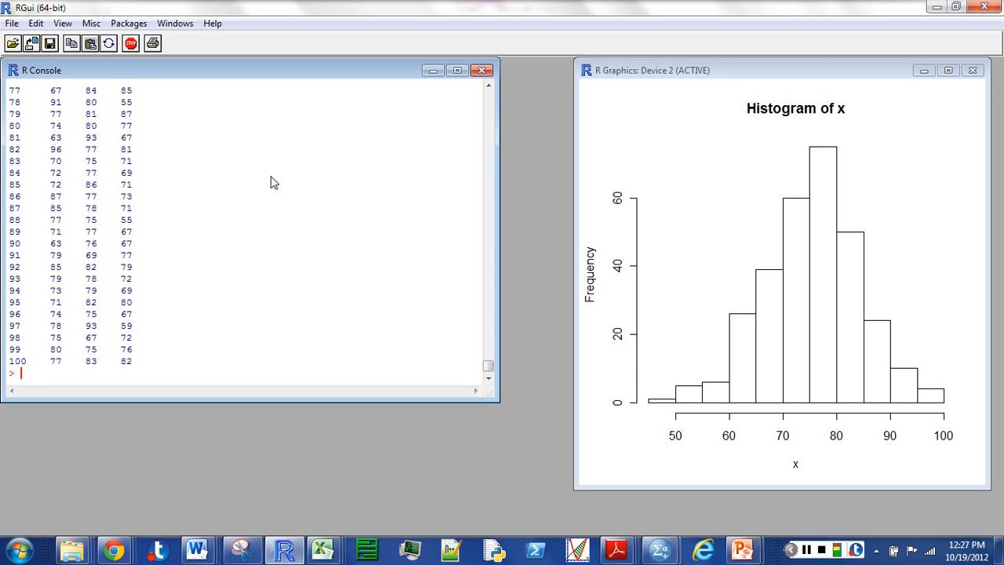
Run hist(Type1), which fails with object 'Type1' not found.
type("his")
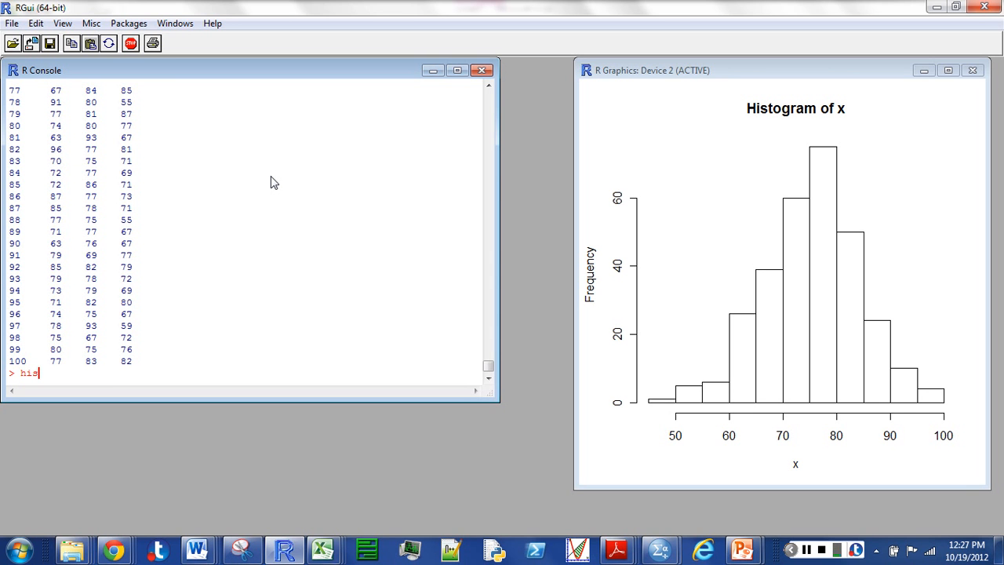
type("t(")
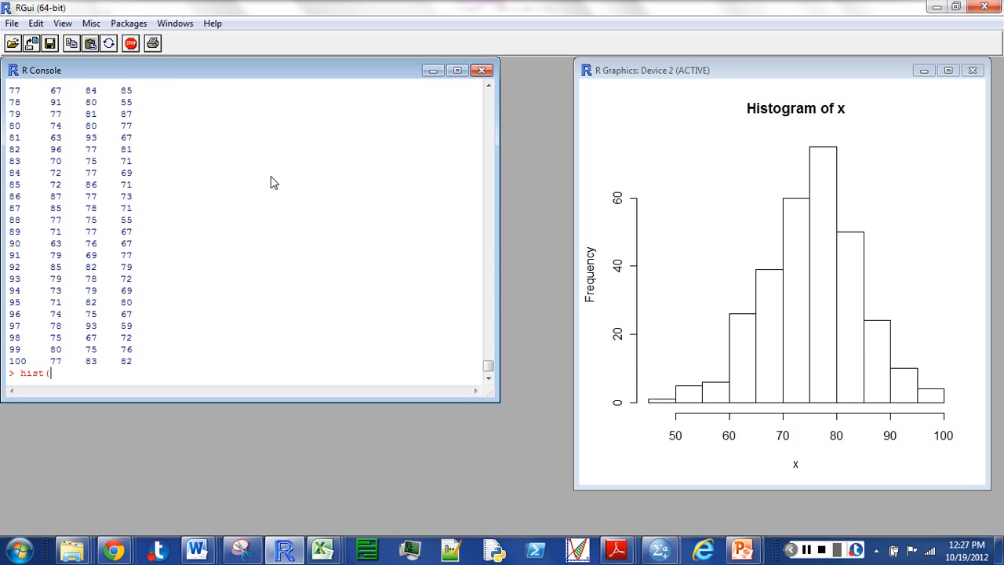
type("I")
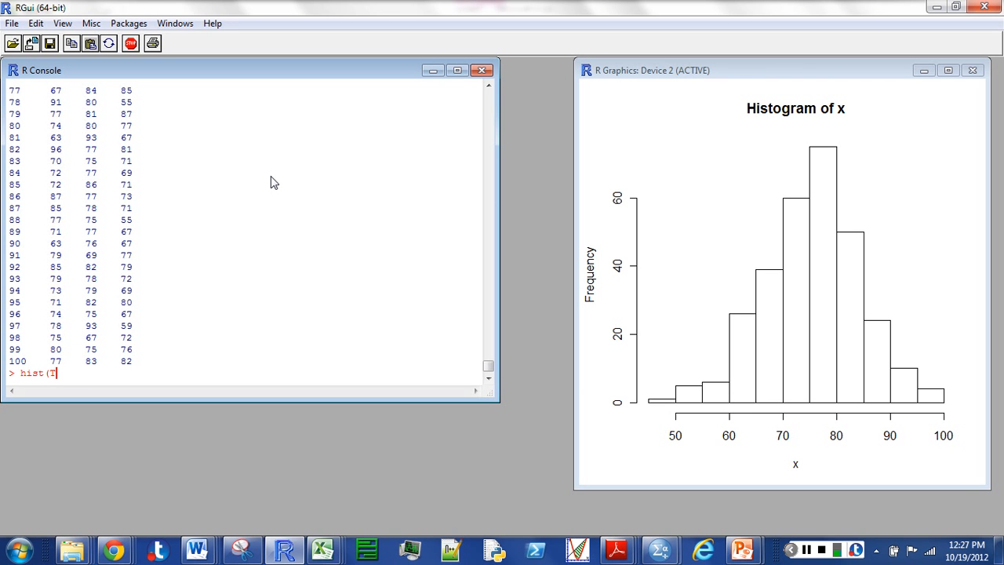
type("ype")
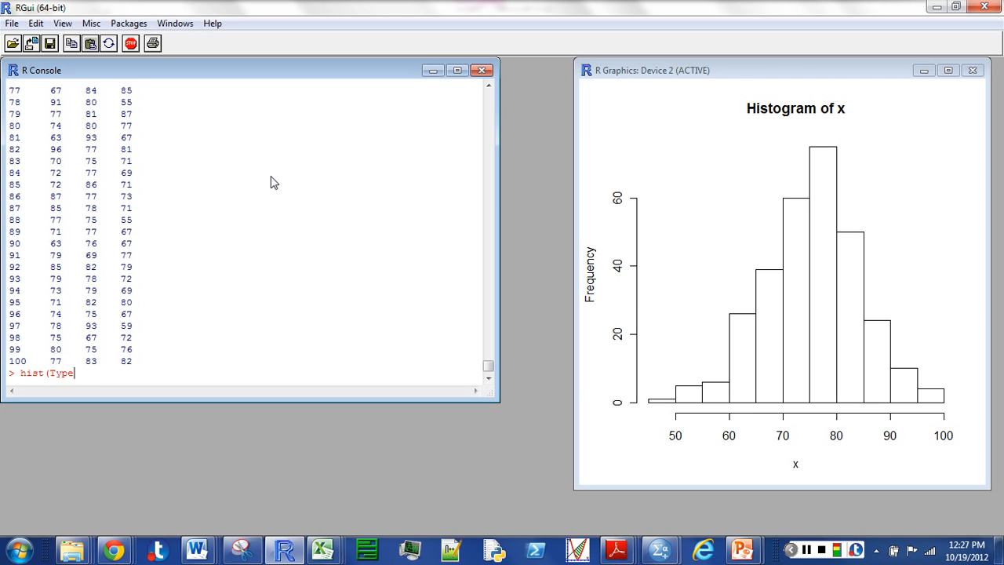
key("Return")
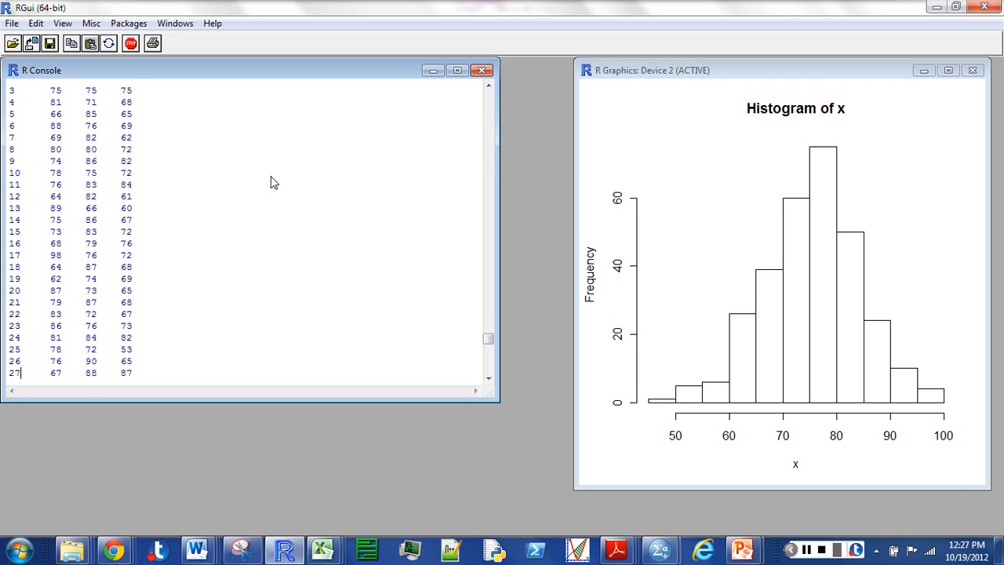
scroll("down", 3)
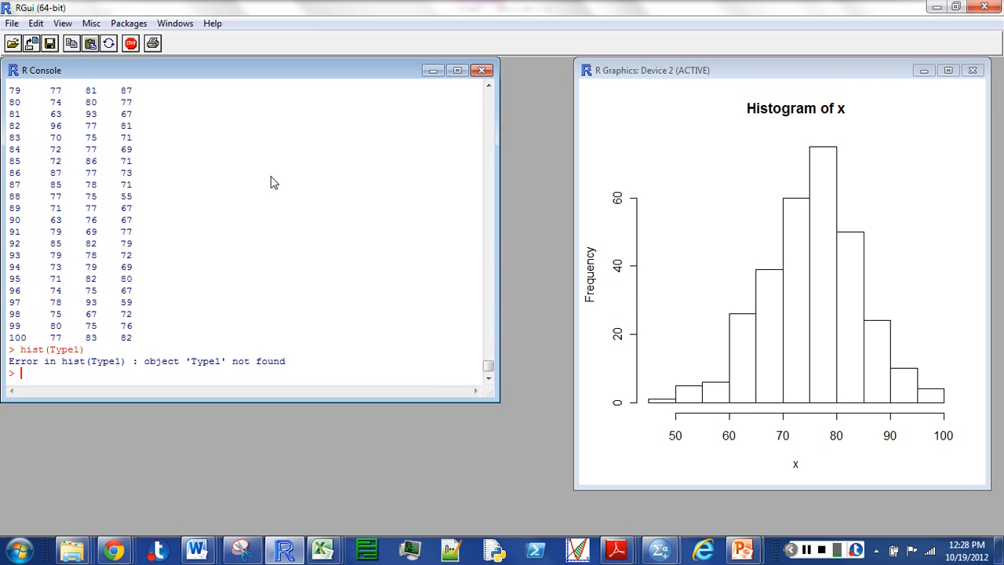
Attach the unstacked data uny so Type1, Type2 and Type3 columns are usable.
type("a")
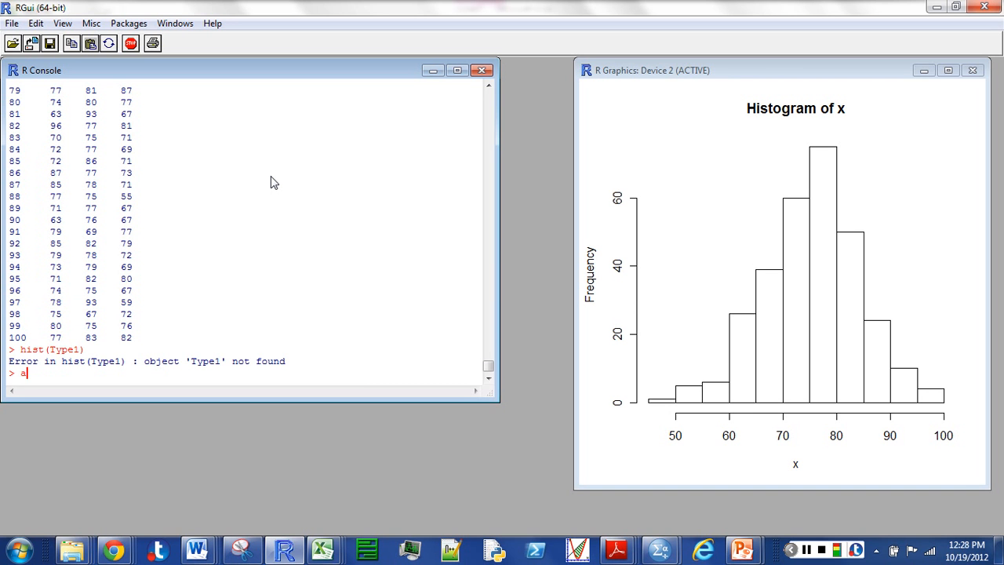
type("ttach")
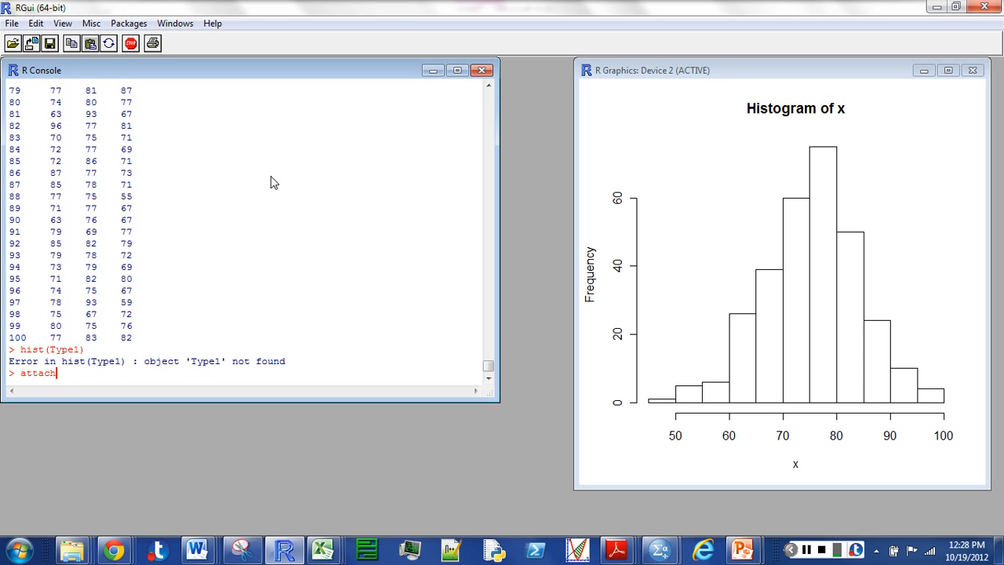
type("(uny")
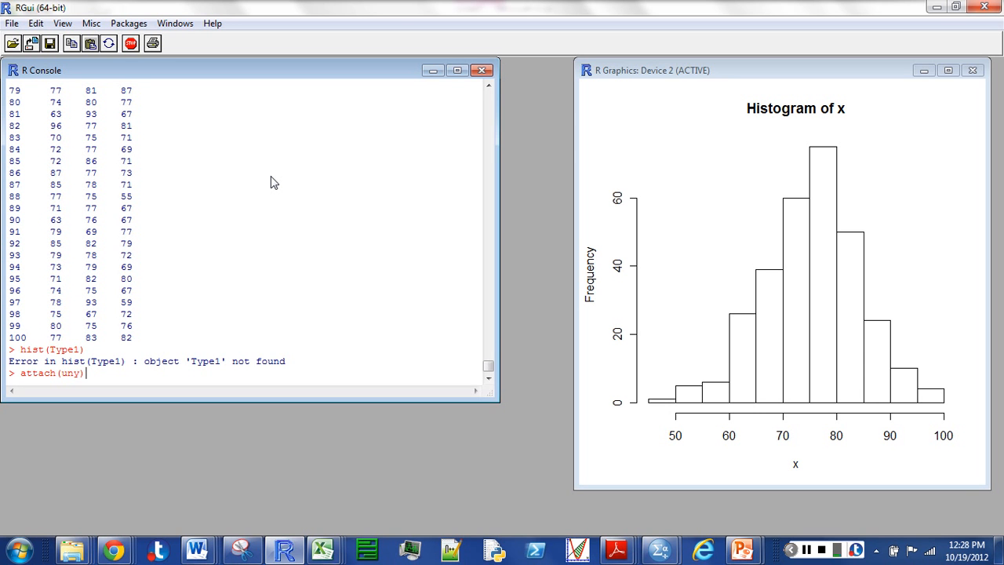
key("Return")
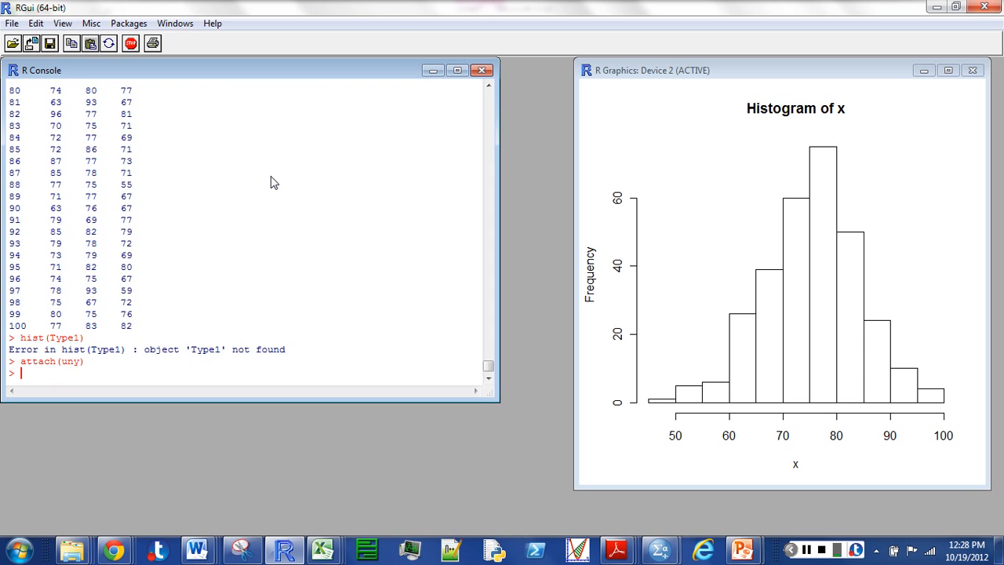
Draw histograms of Type1, Type2 and Type3 in turn, leaving Type3's displayed.
type("hist(Type1)")
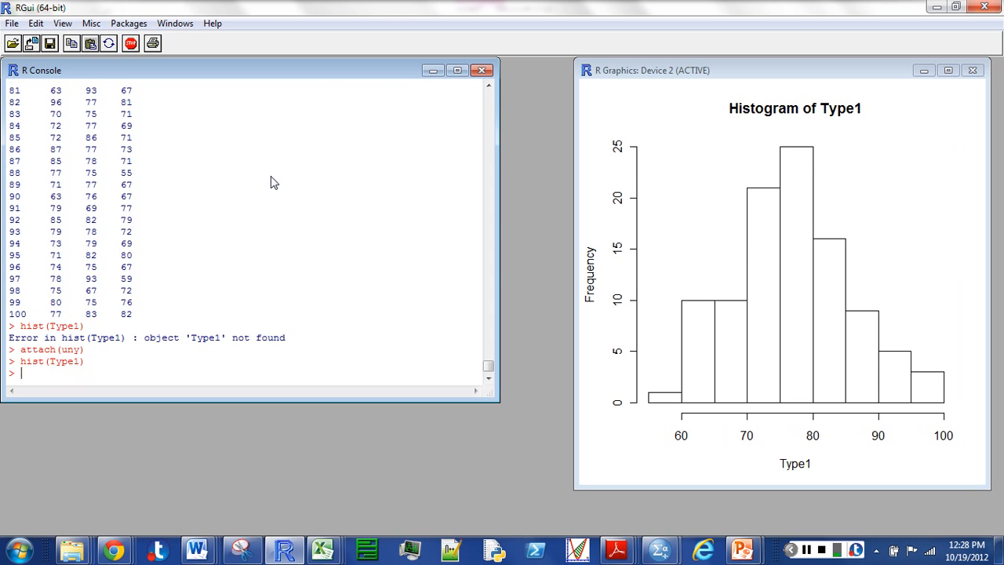
type("hist(Type1)")
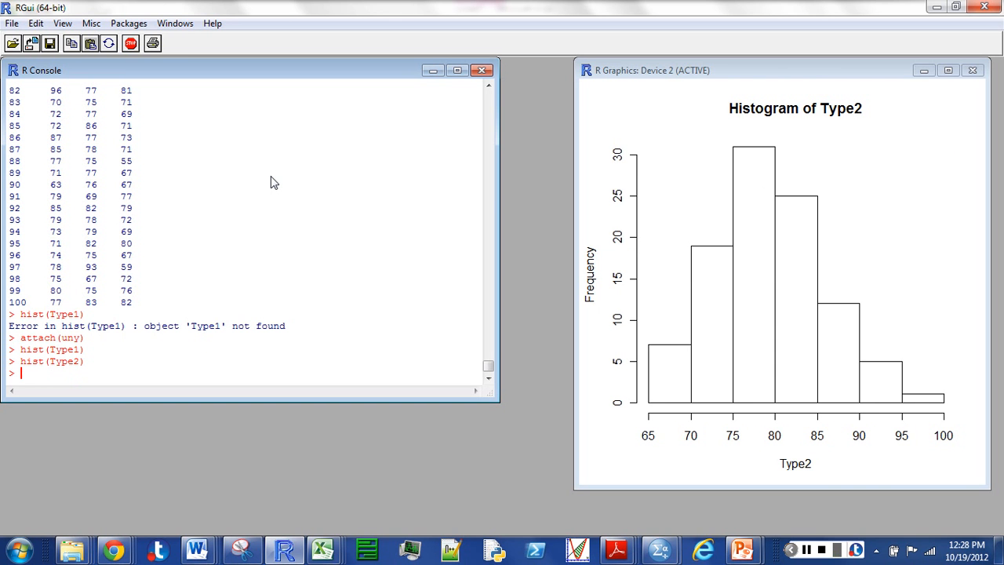
type("hist(Type2)")
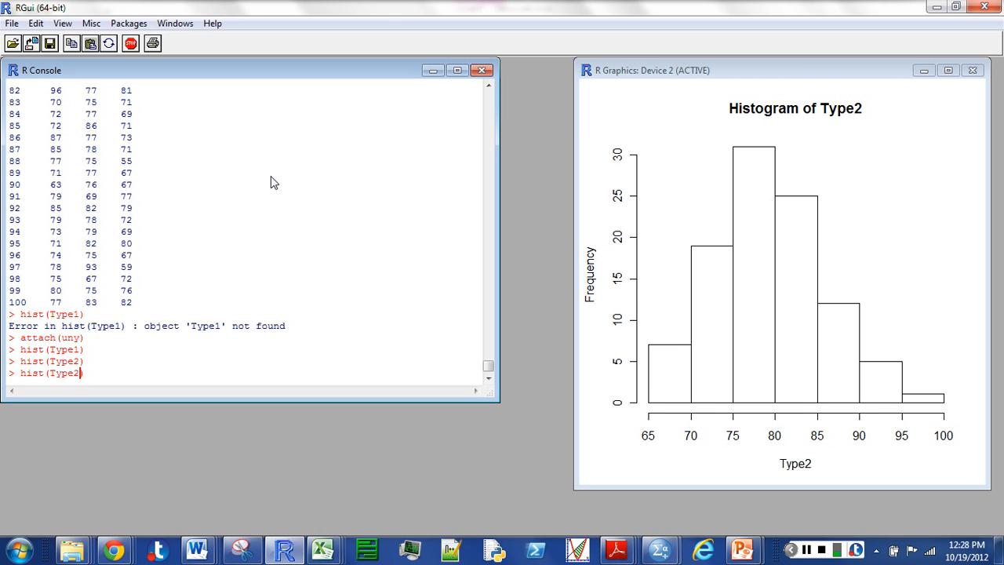
type("hist(Type3)")
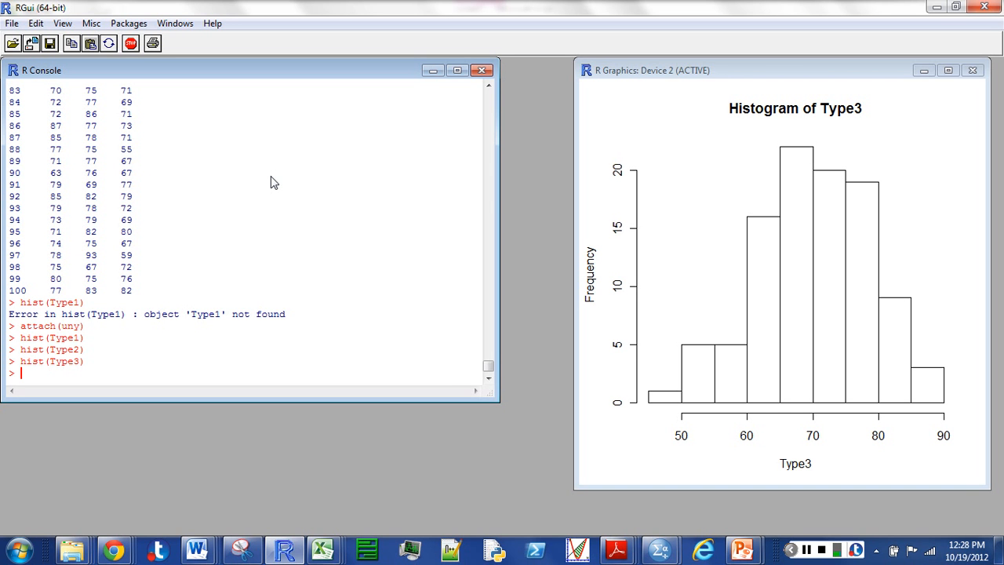
type("par")
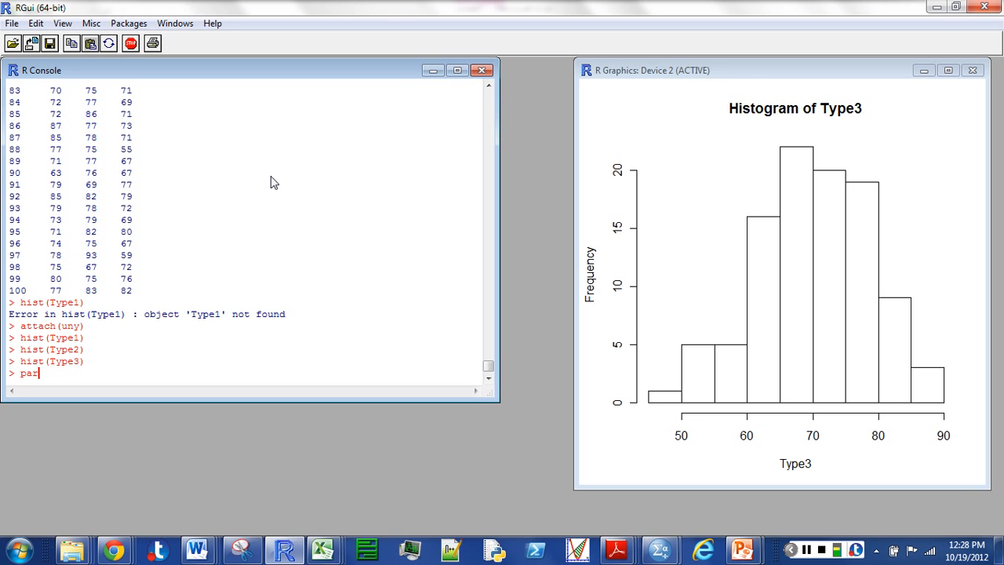
Set the plot layout to three rows in one column with par(mfcol=c(3,1)).
type("r(")
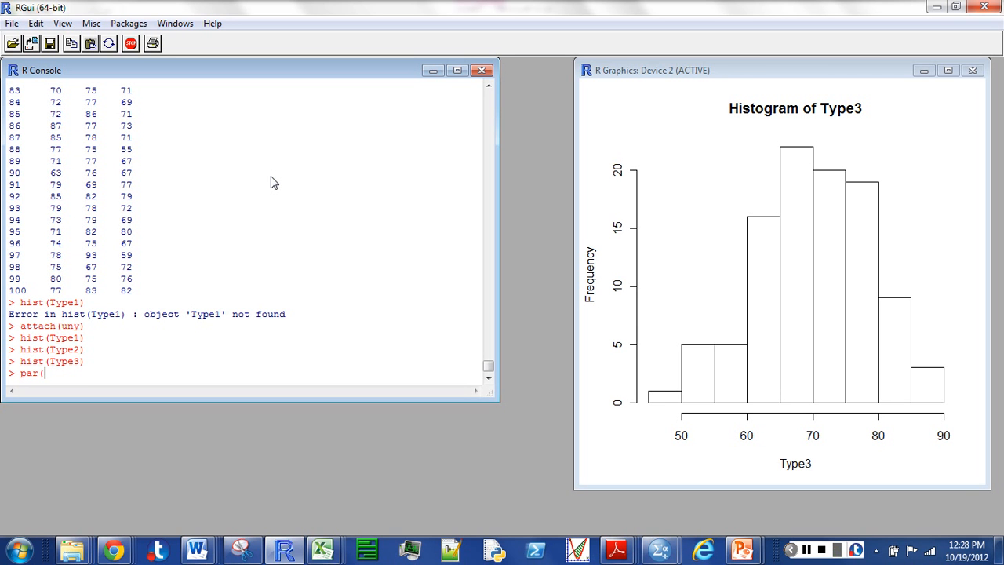
type("mfc")
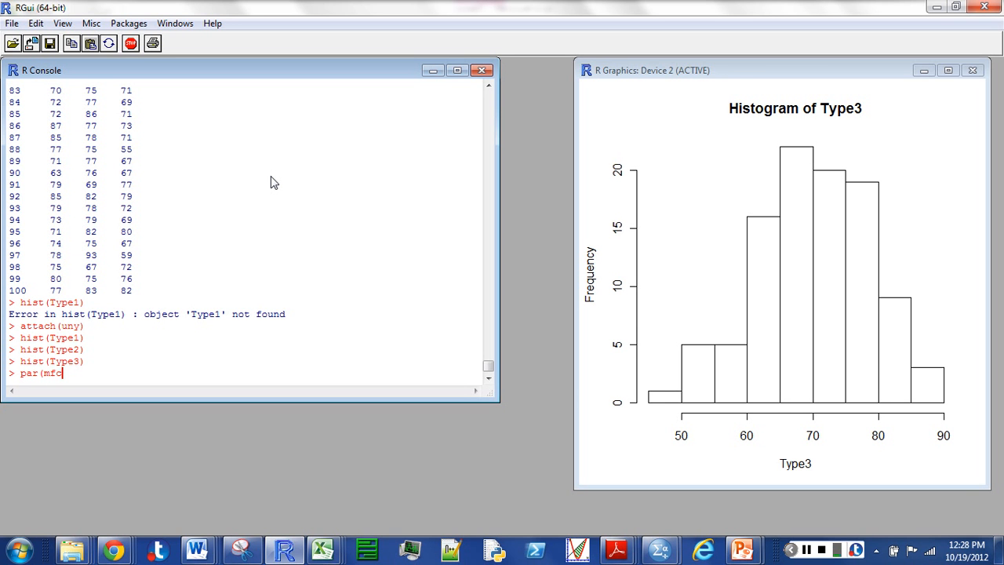
type("l")
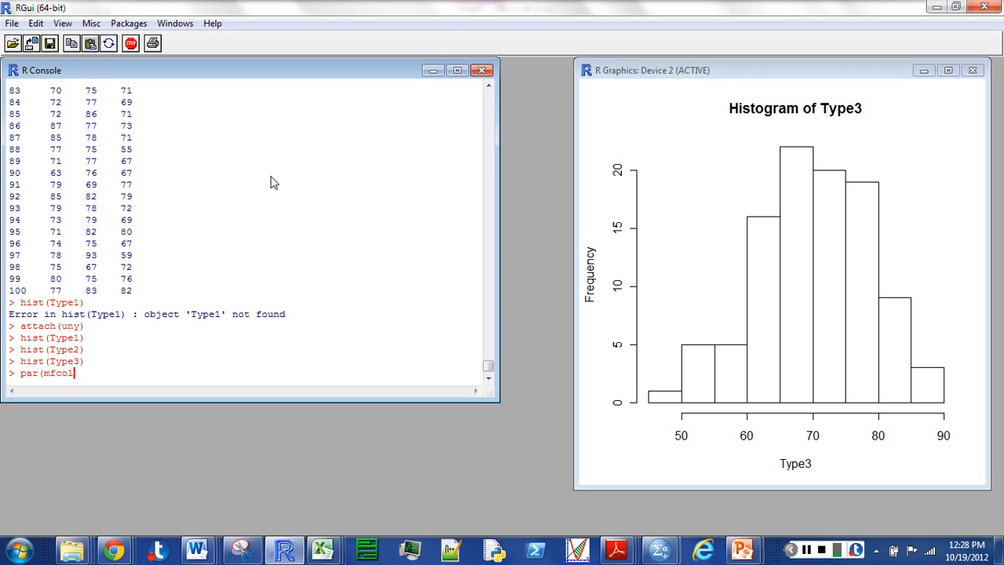
type("=")
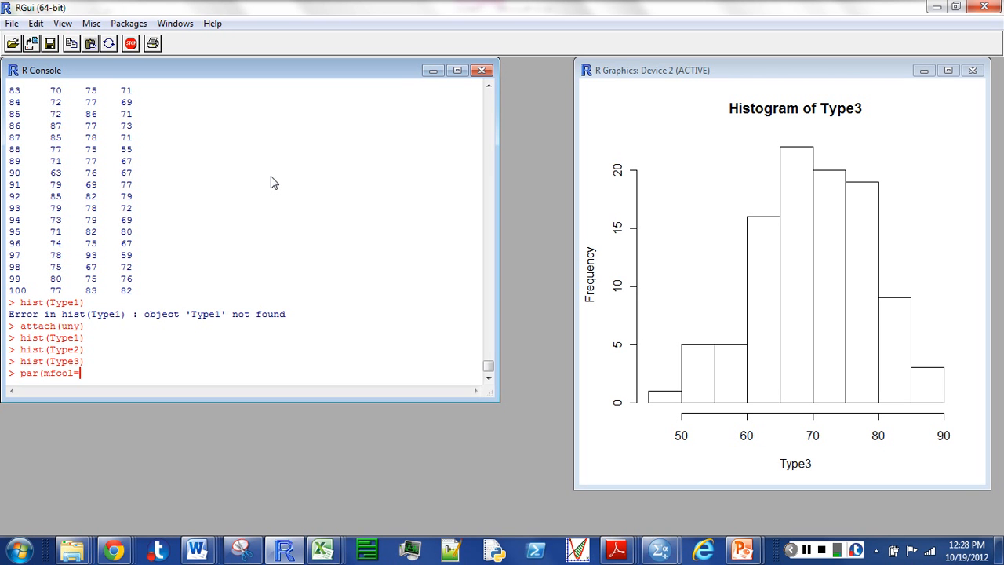
type("c")
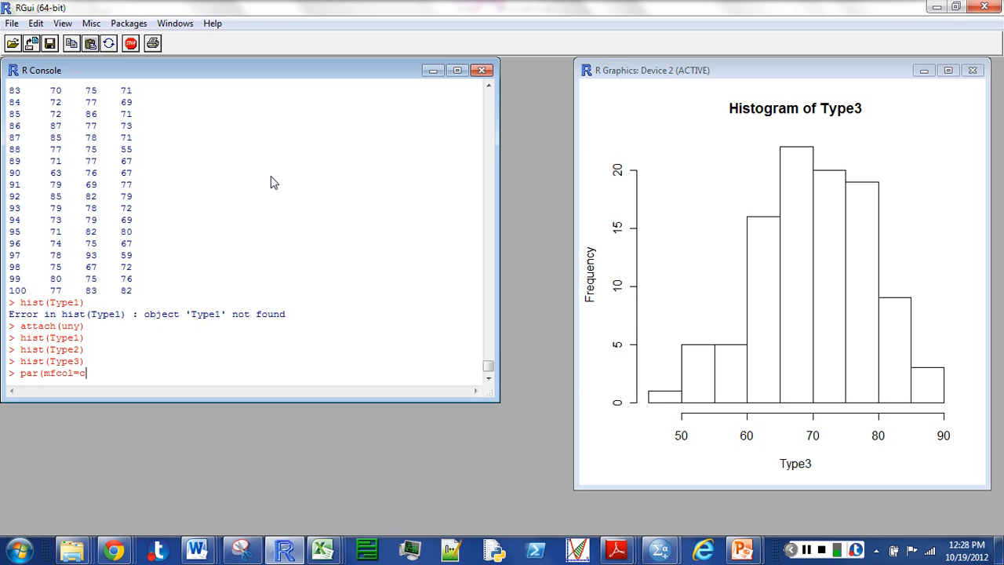
type("(")
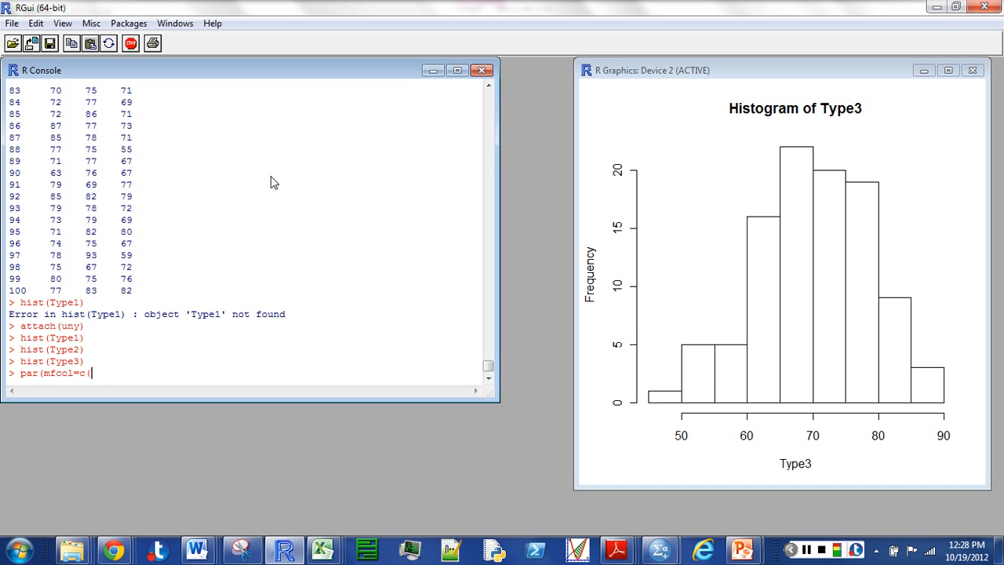
type("3,1")
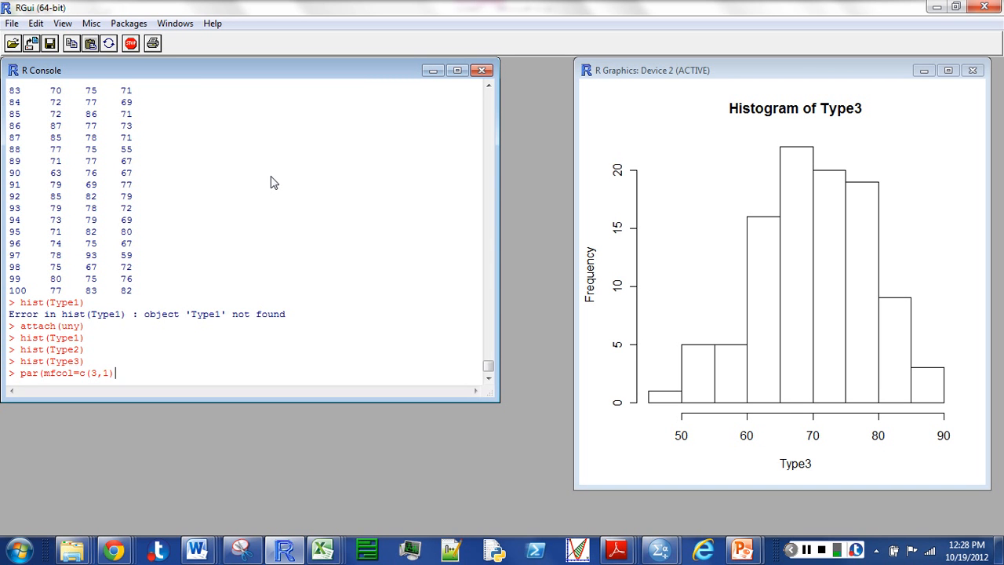
type(")")
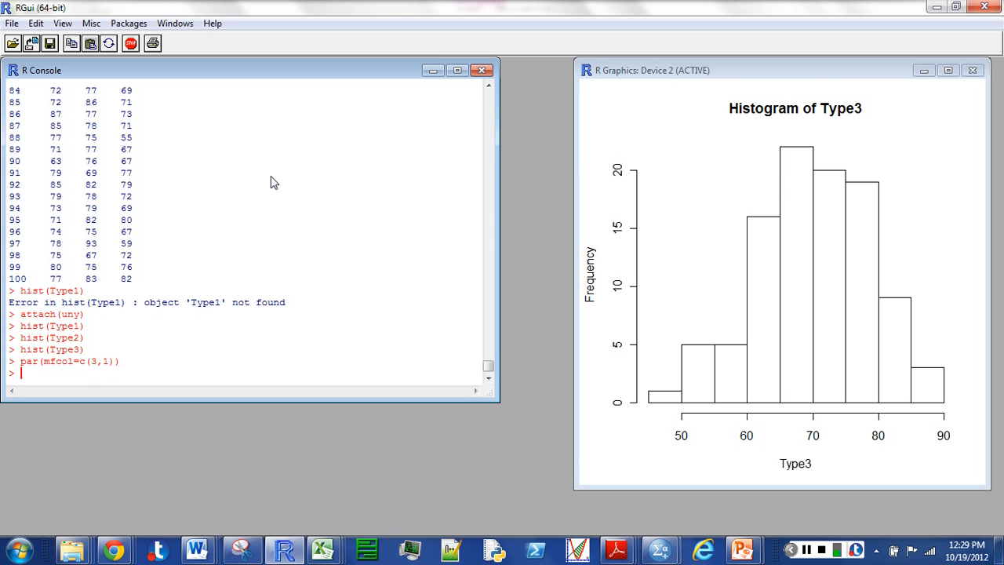
Redraw hist(Type1) and hist(Type2) to stack the histograms in the three-row window.
type("hist(Type1)")
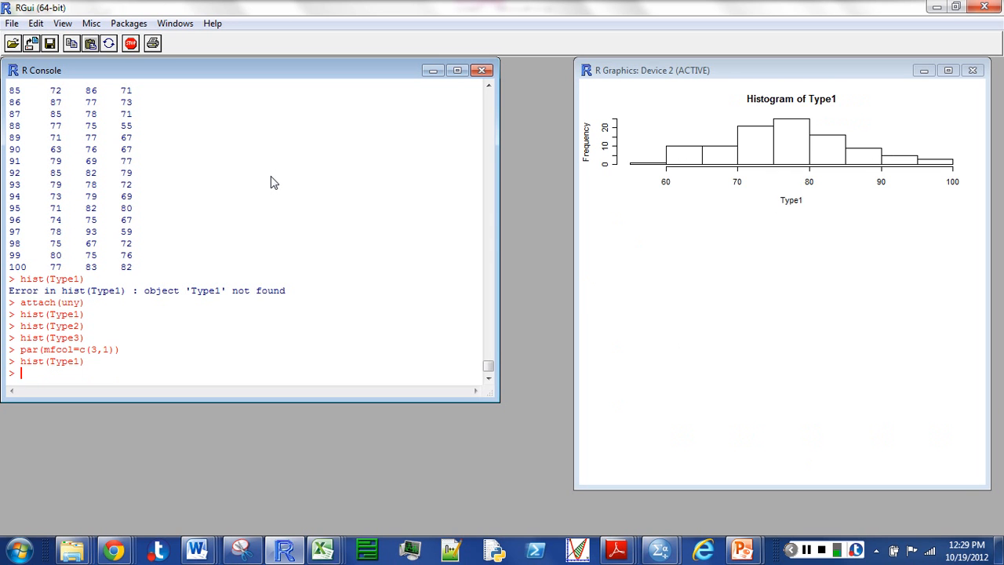
type("par(mfcol=c(3,1))")
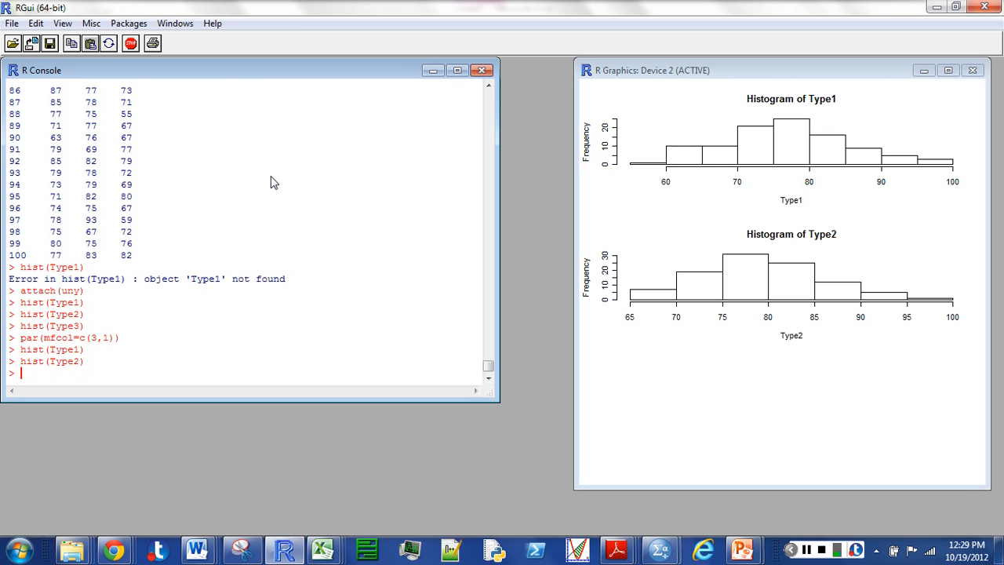
type("hist(Type1)")
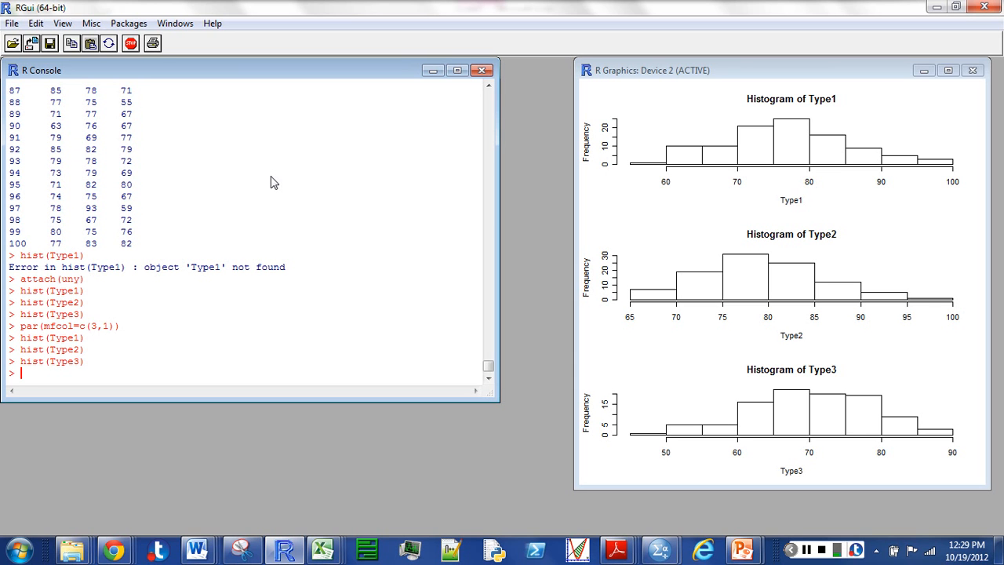
mouse_move(107, 411)
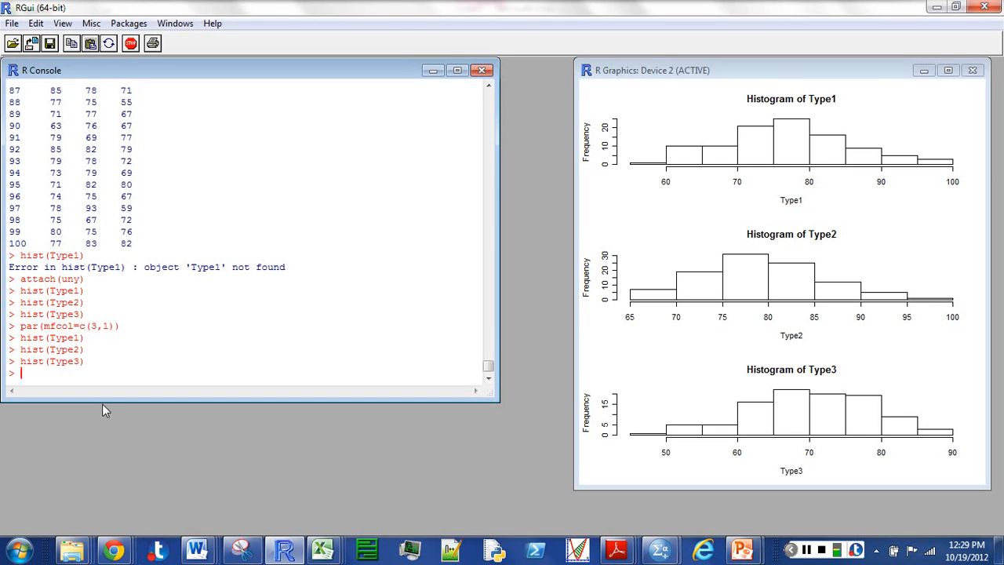
mouse_move(822, 549)
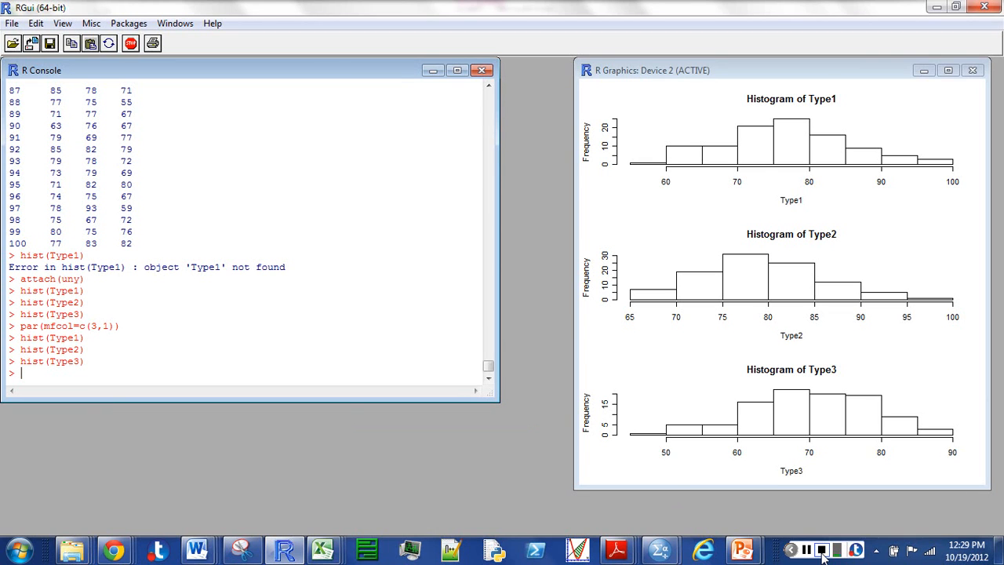